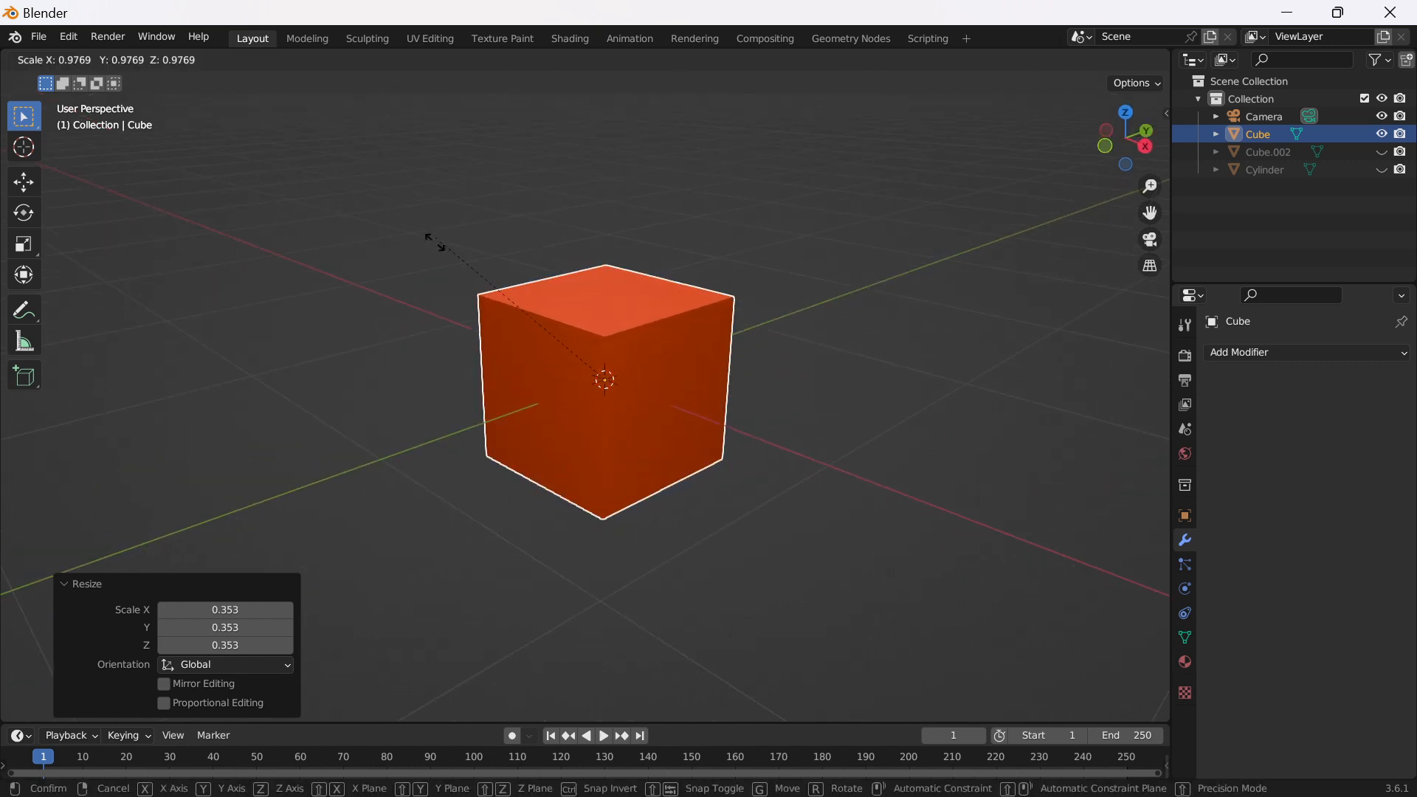
Shrink the default cube and flatten it into a thin square slab, selecting its top face.
left_click(542, 395)
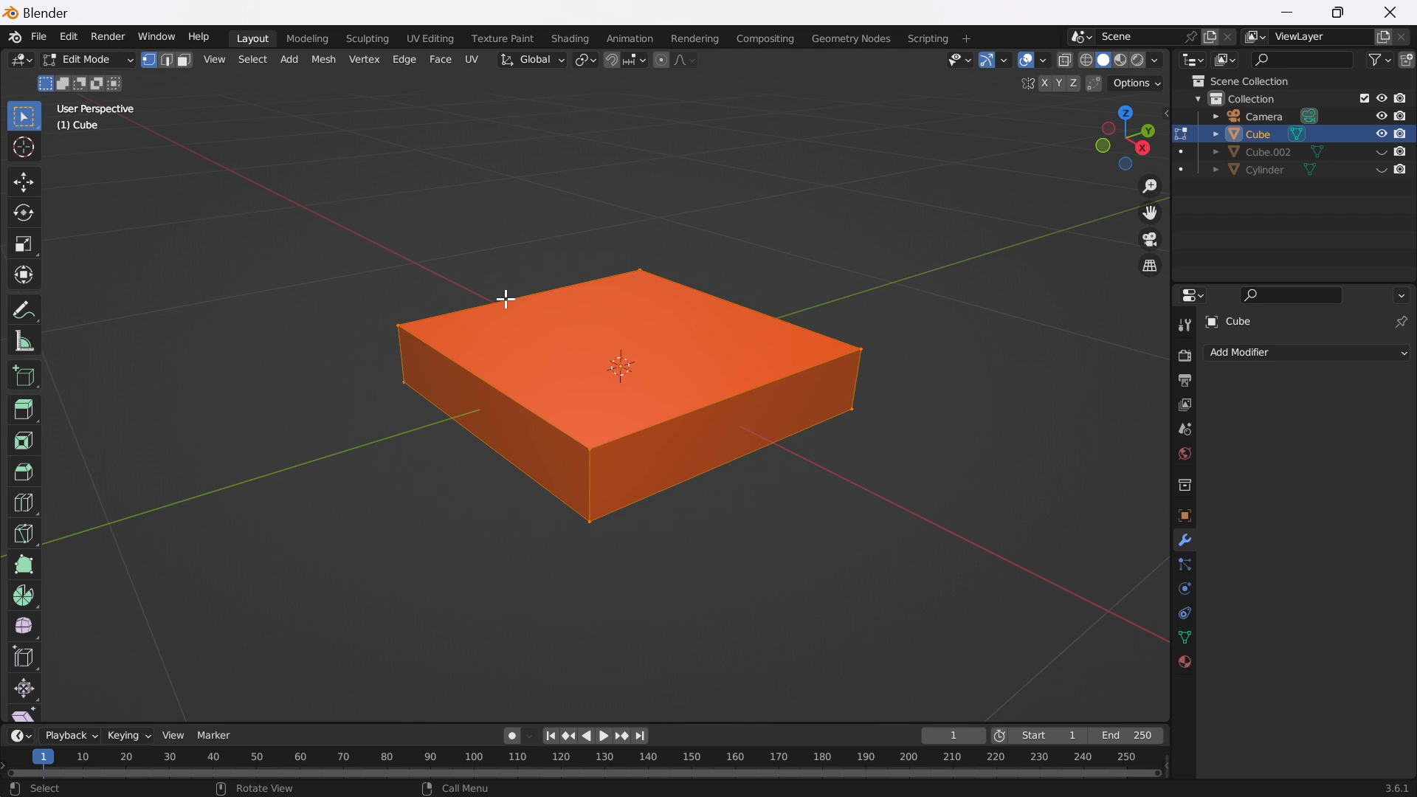
mouse_move(520, 309)
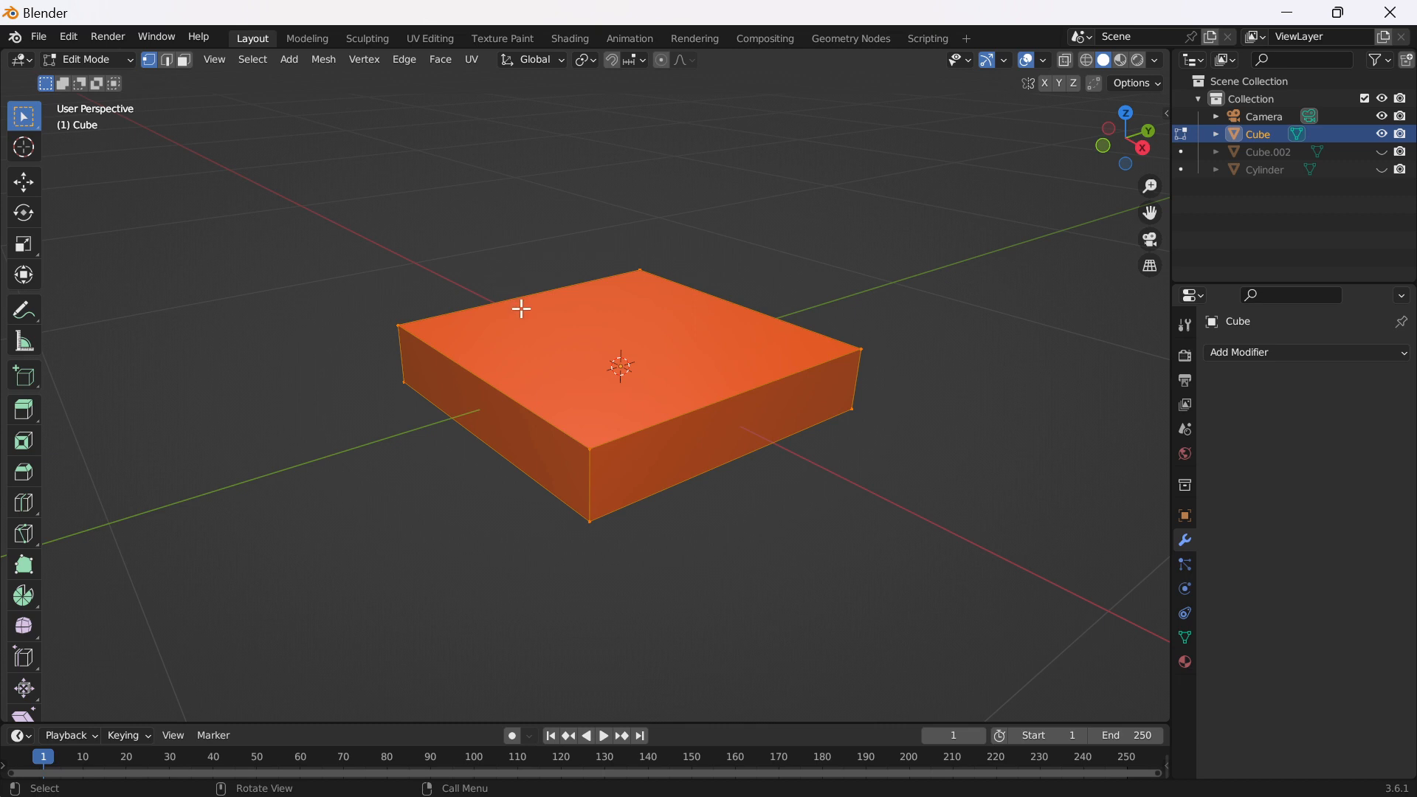
left_click(311, 217)
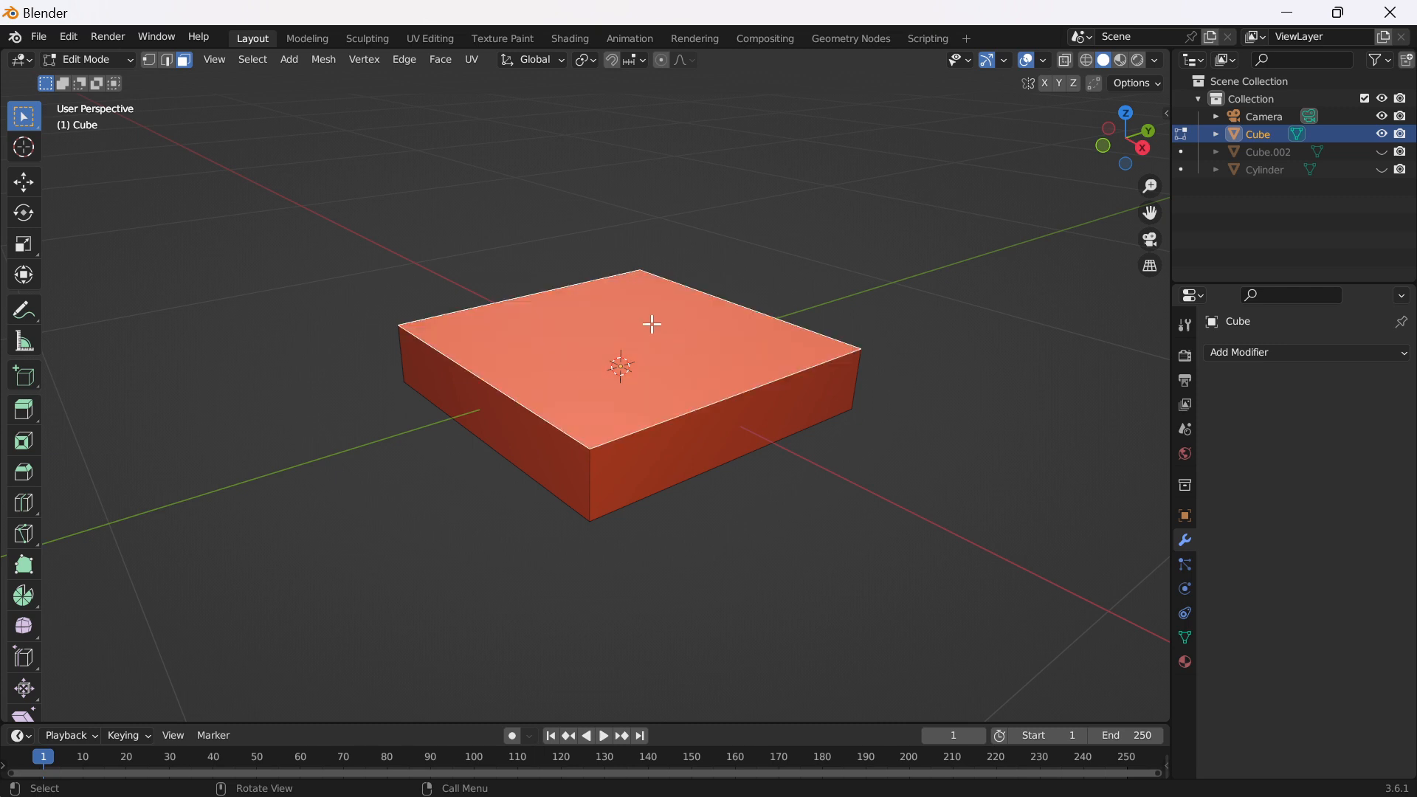
Inset the slab's top face into a chamfered rim and rescale the inner faces.
key("i")
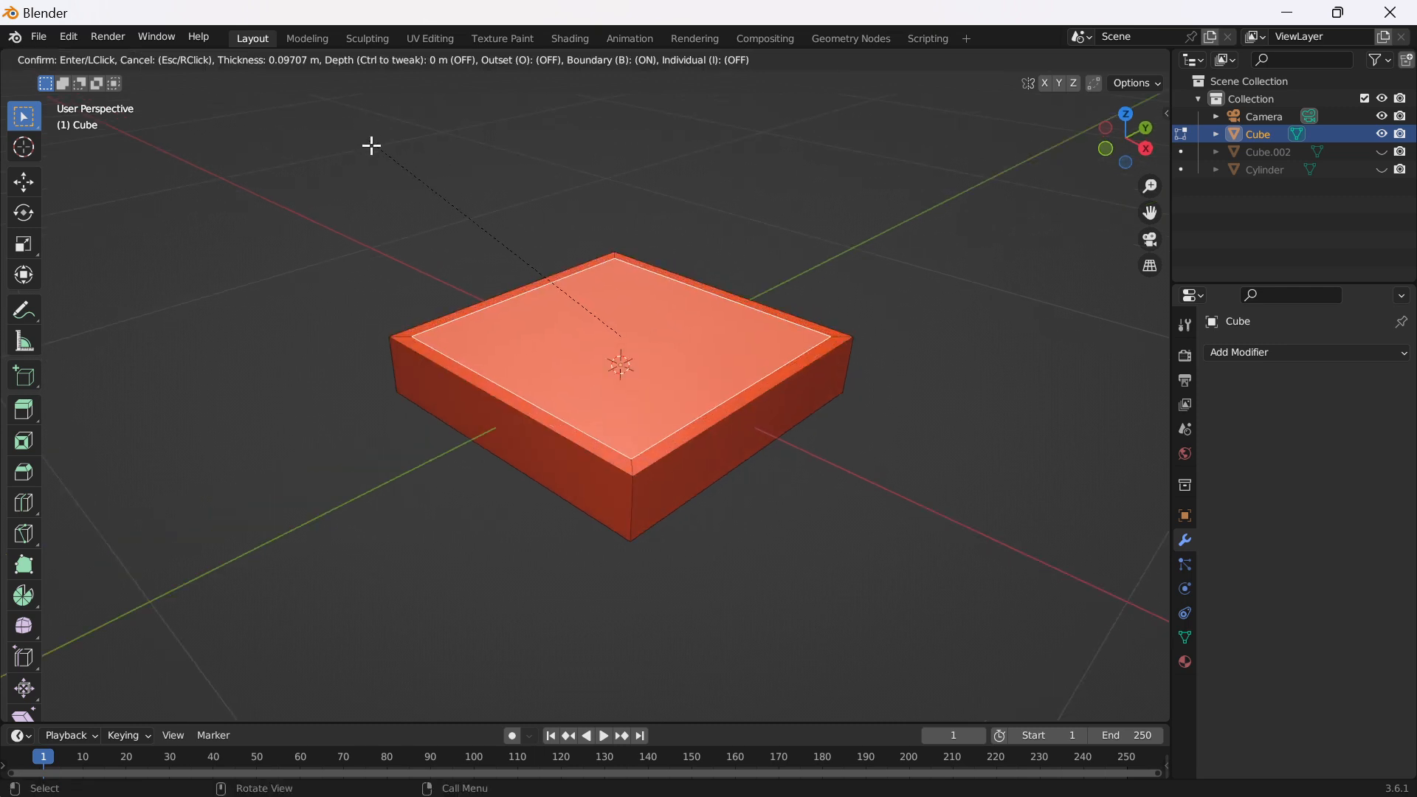
mouse_move(378, 166)
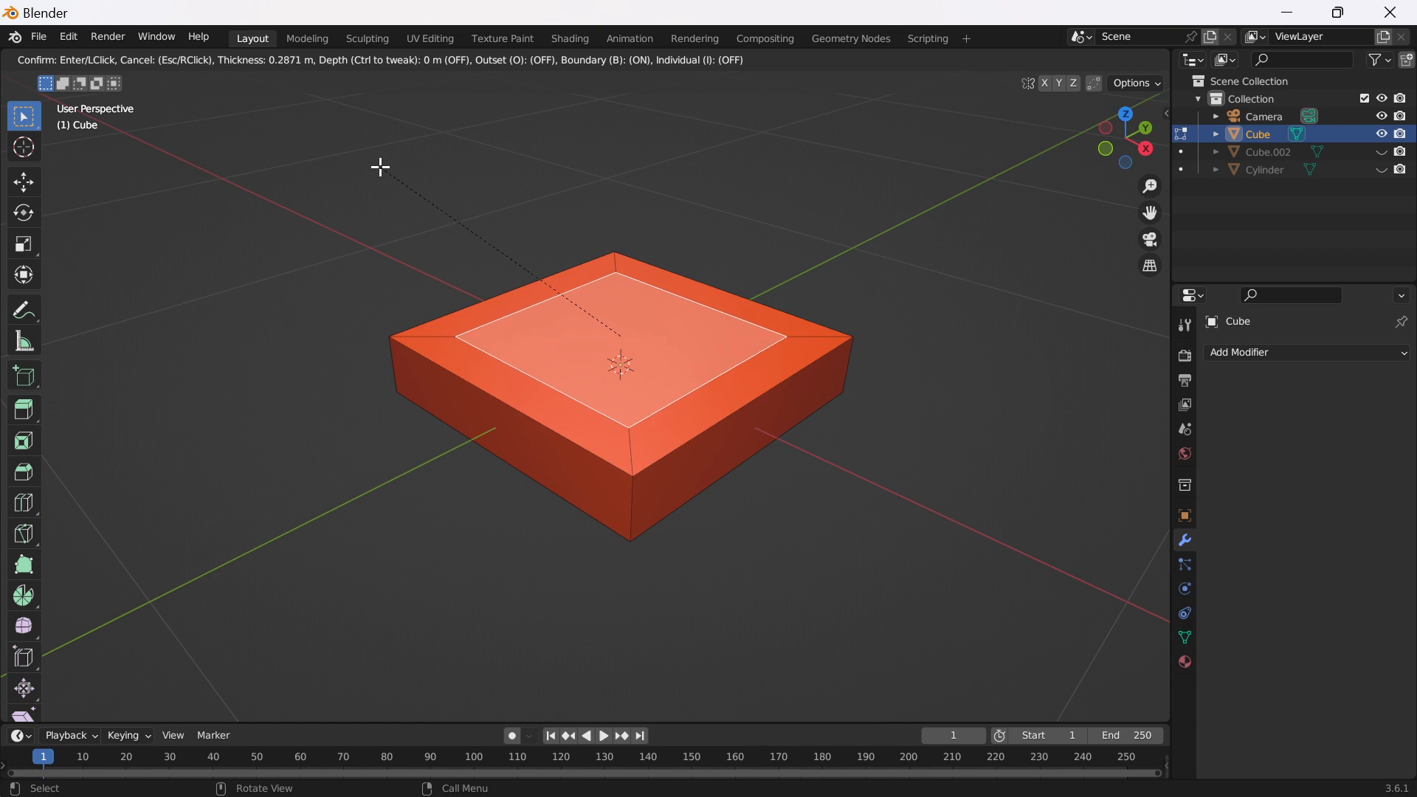
left_click(528, 281)
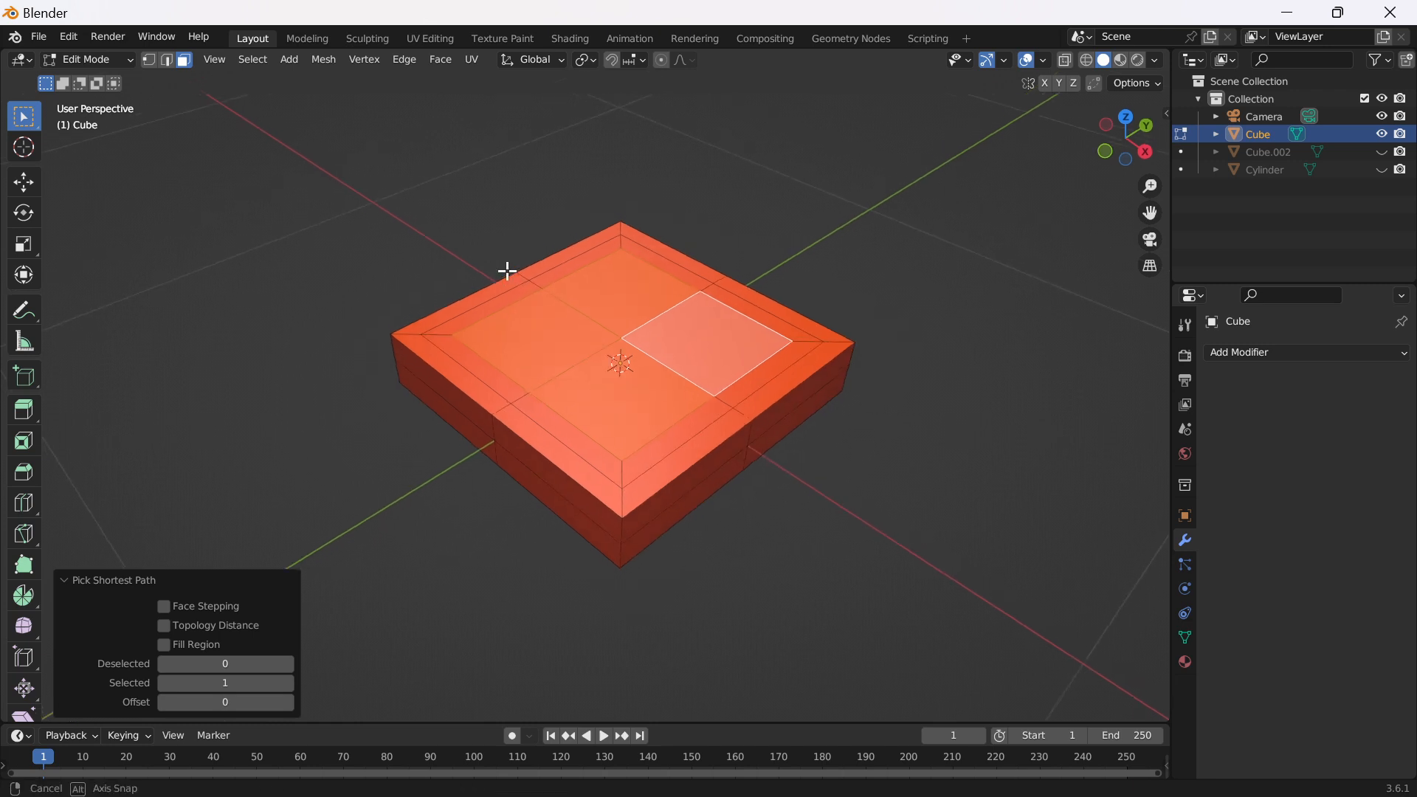
key("s")
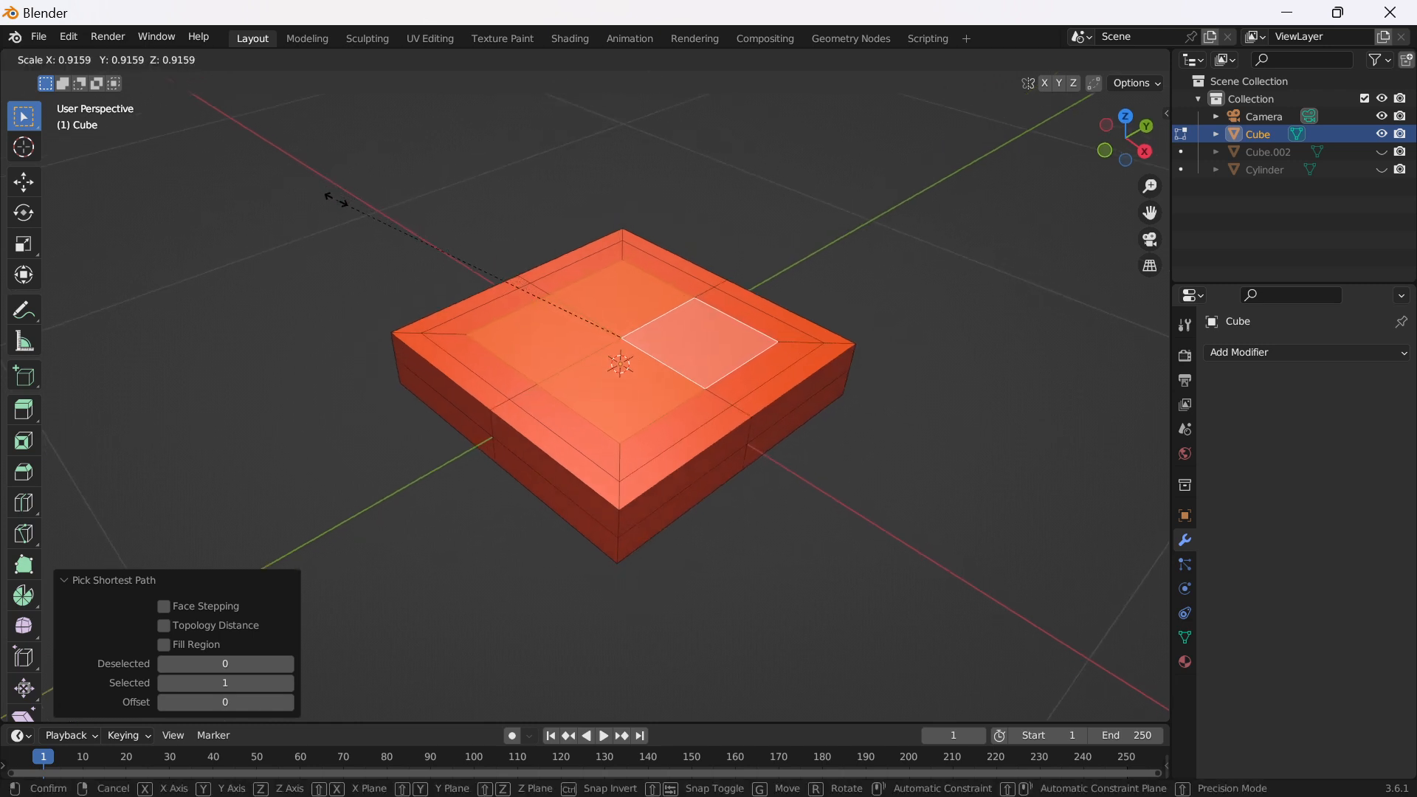
mouse_move(362, 234)
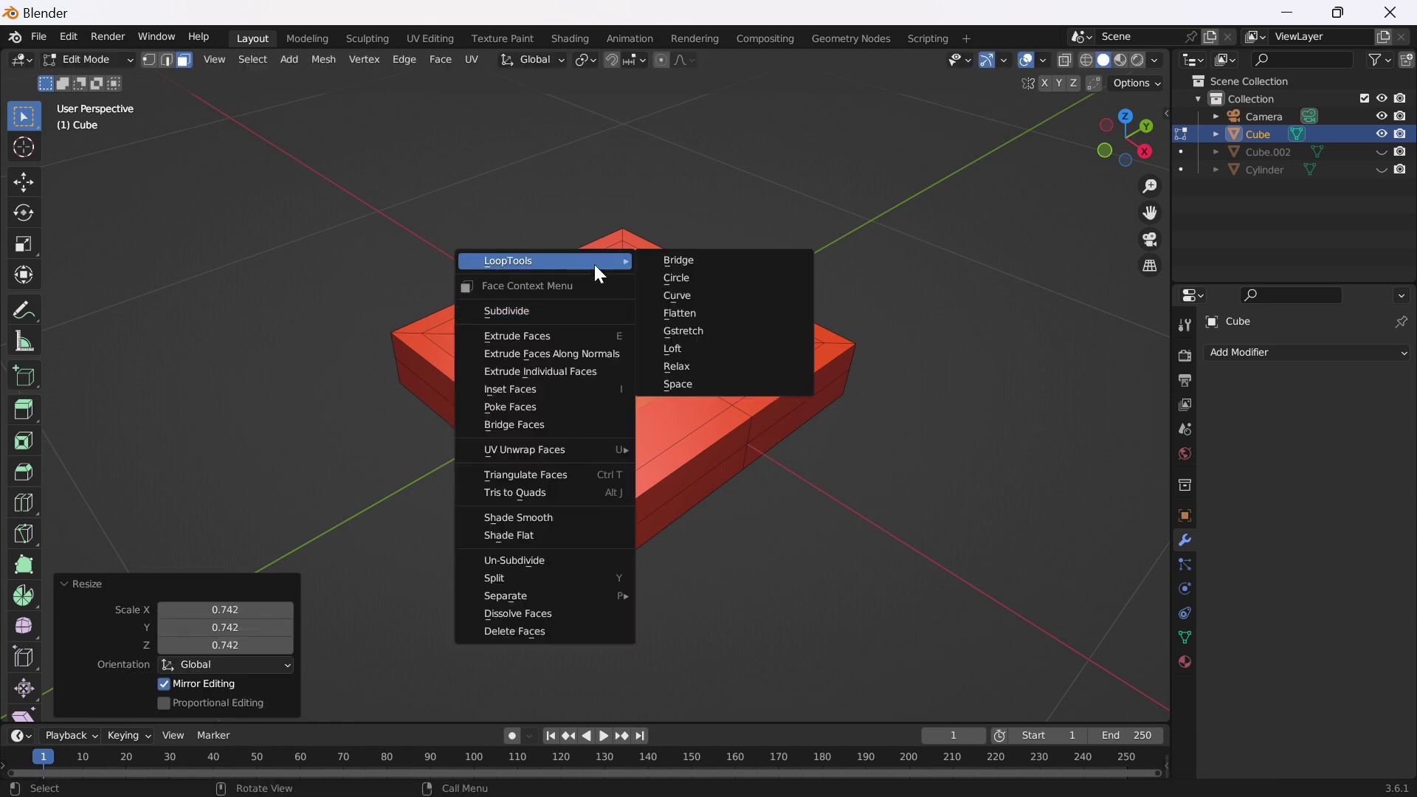
mouse_move(679, 260)
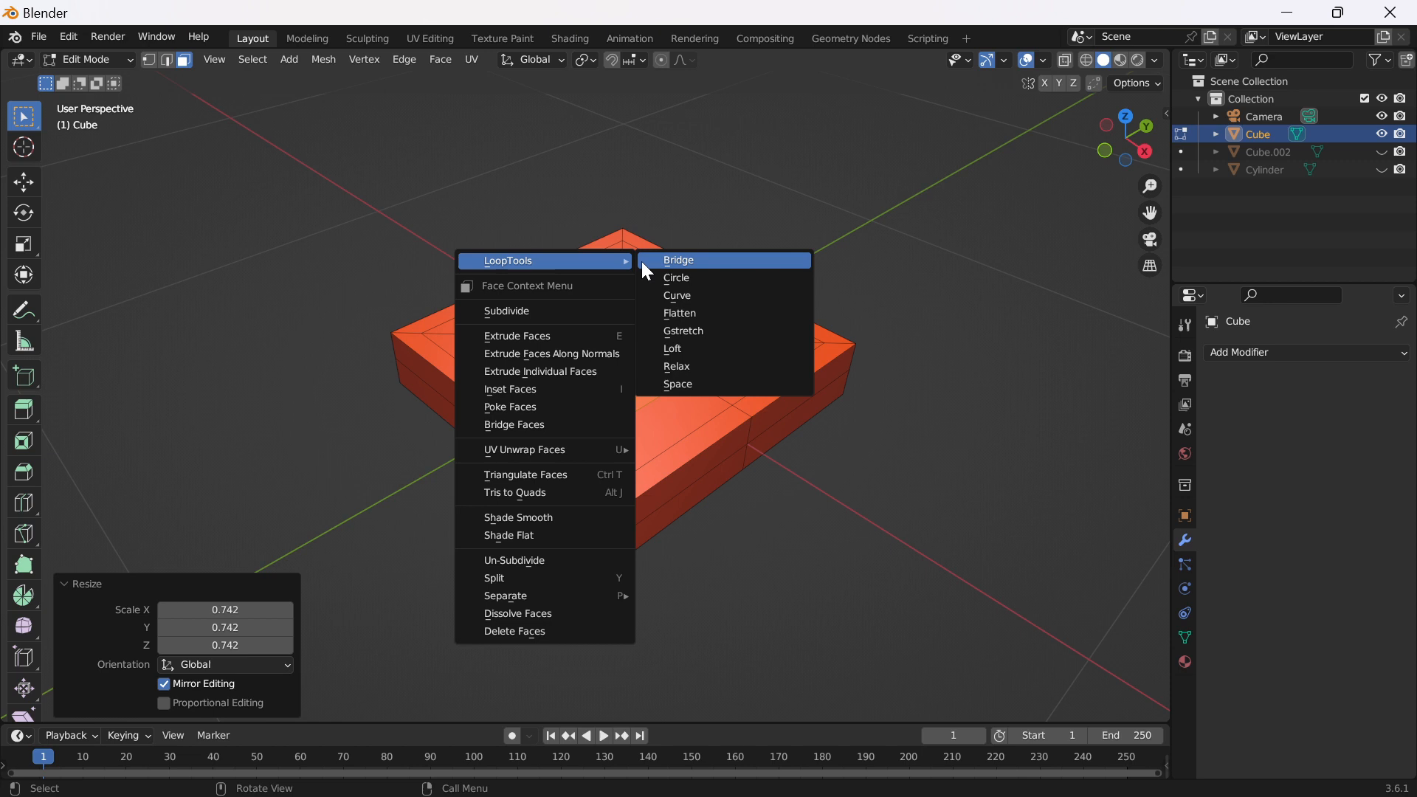
mouse_move(702, 282)
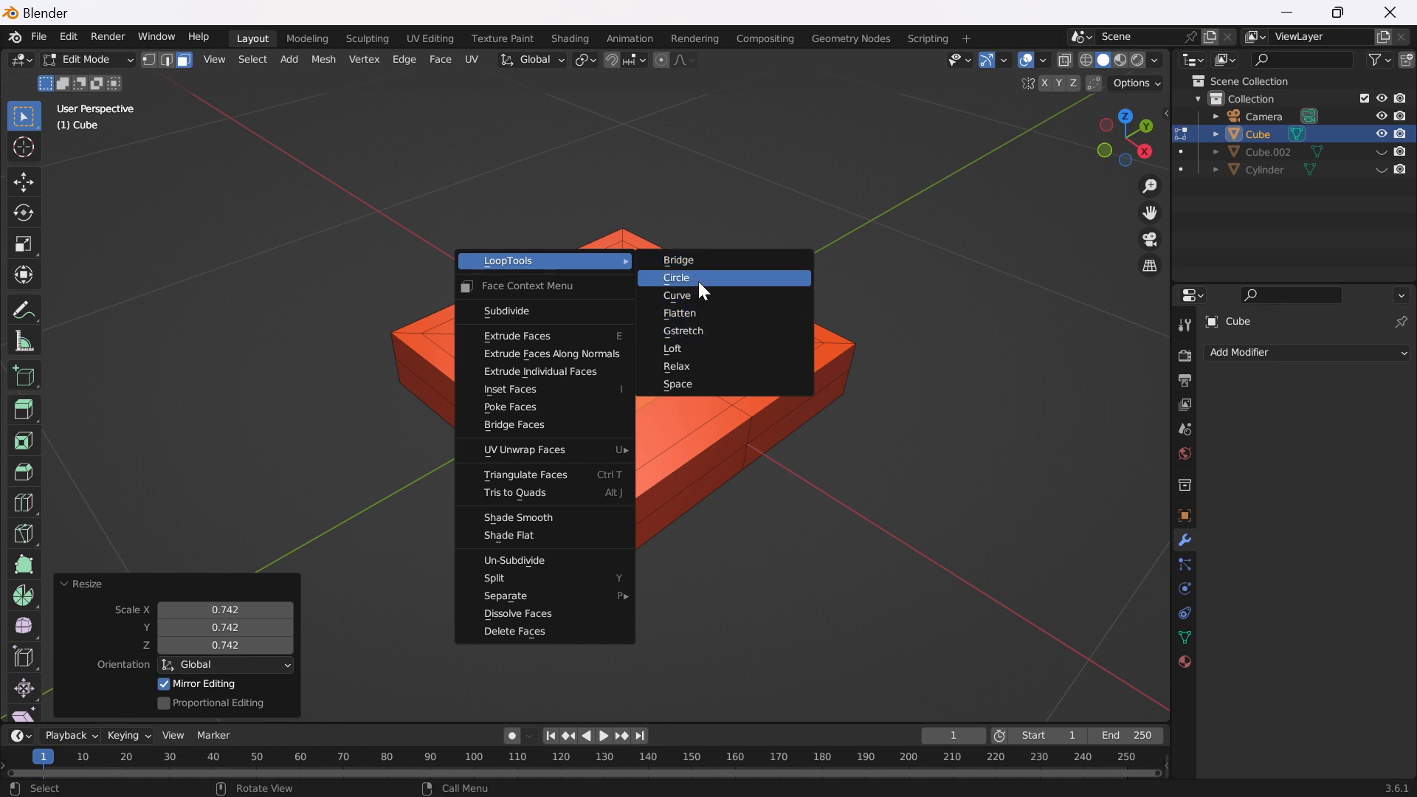
Round the inner top faces into a circle with LoopTools and extrude an octagonal column upward.
left_click(676, 277)
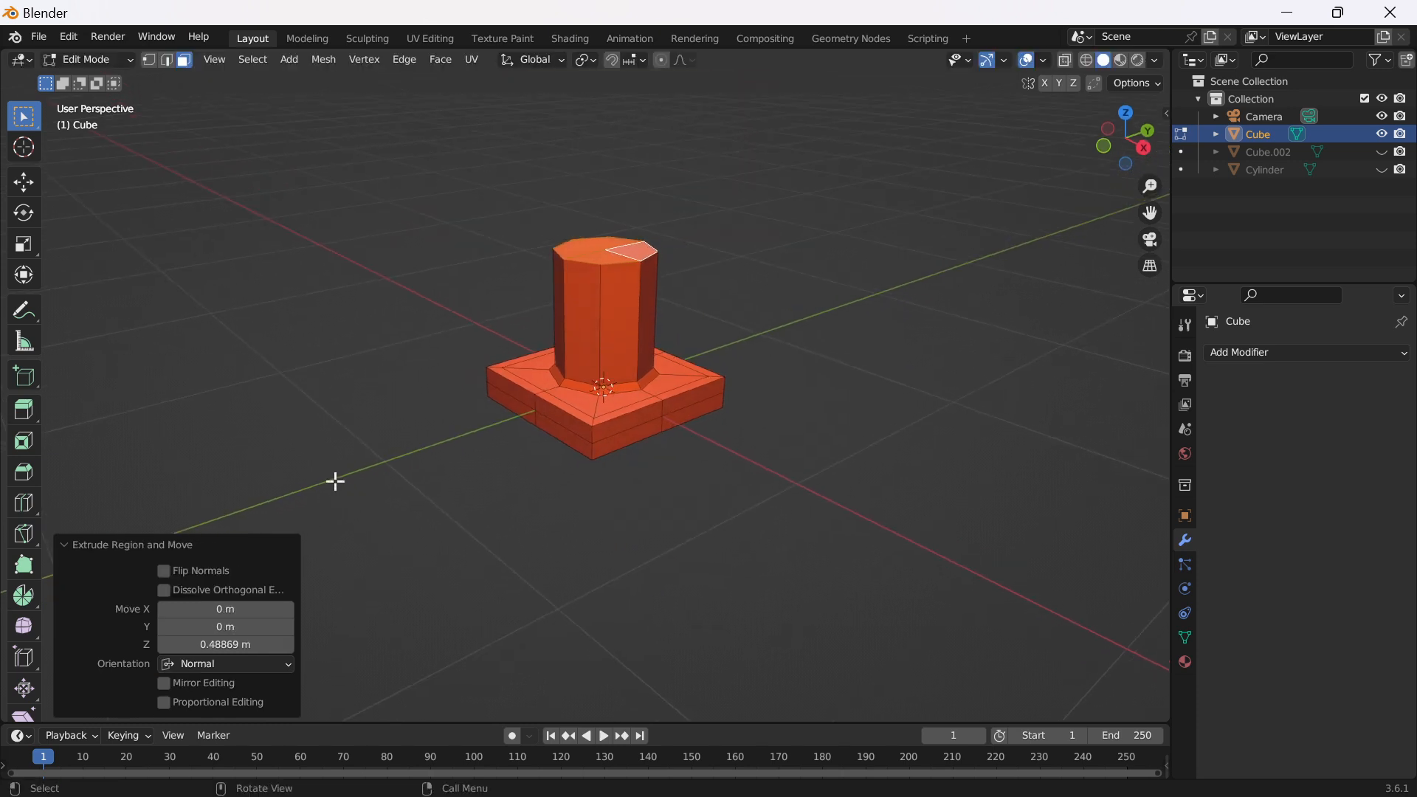
Extrude the column taller and scale its top down into a narrow cone tip.
key("s")
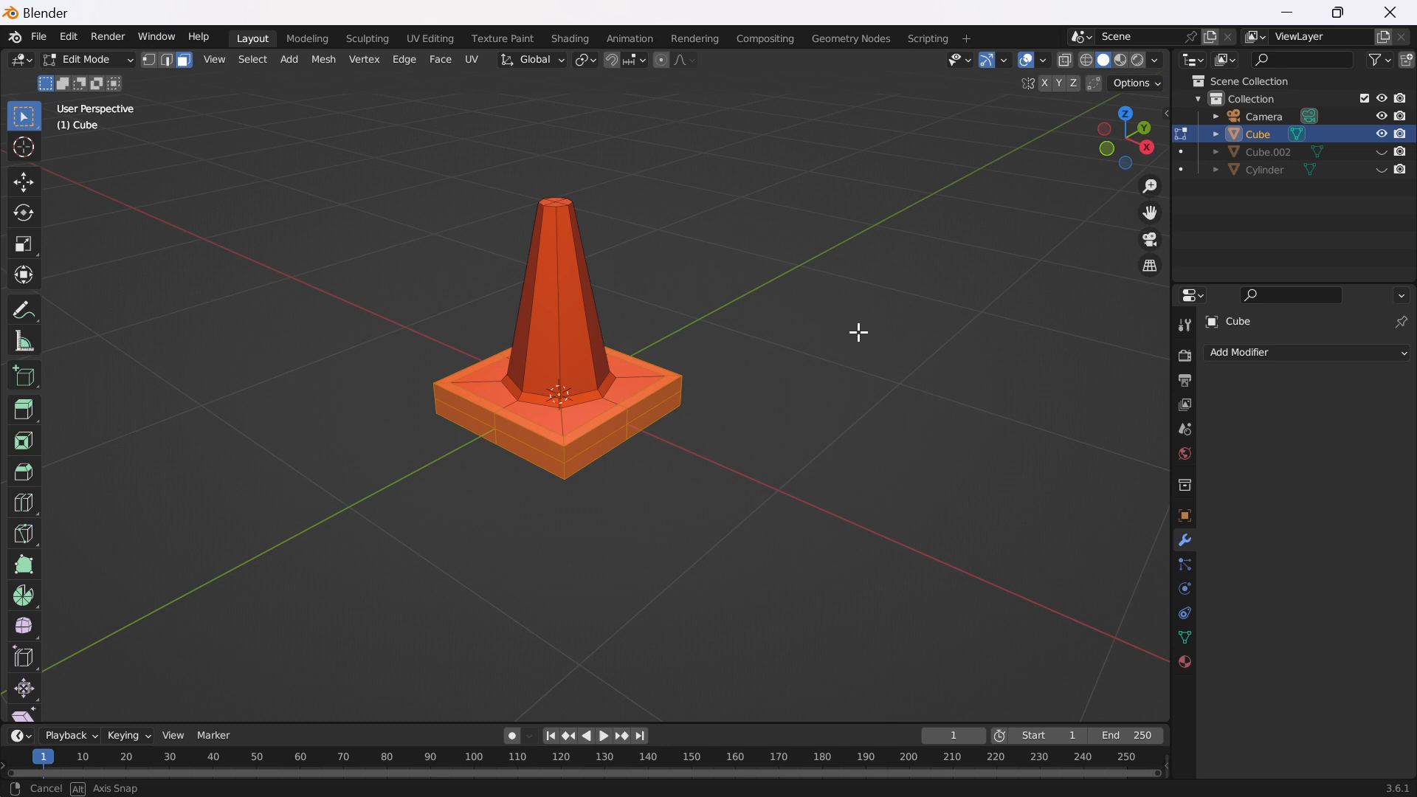
key("s")
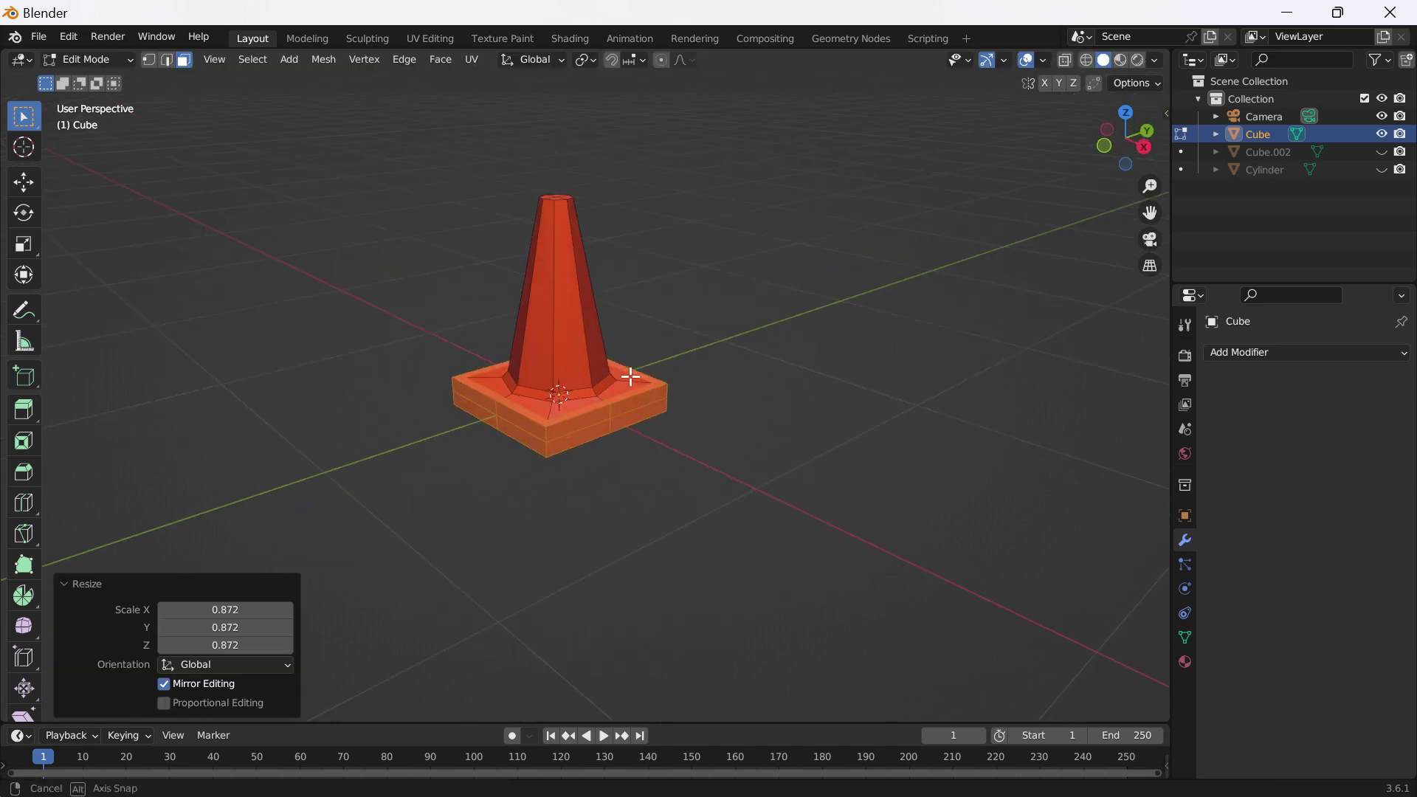
key("s")
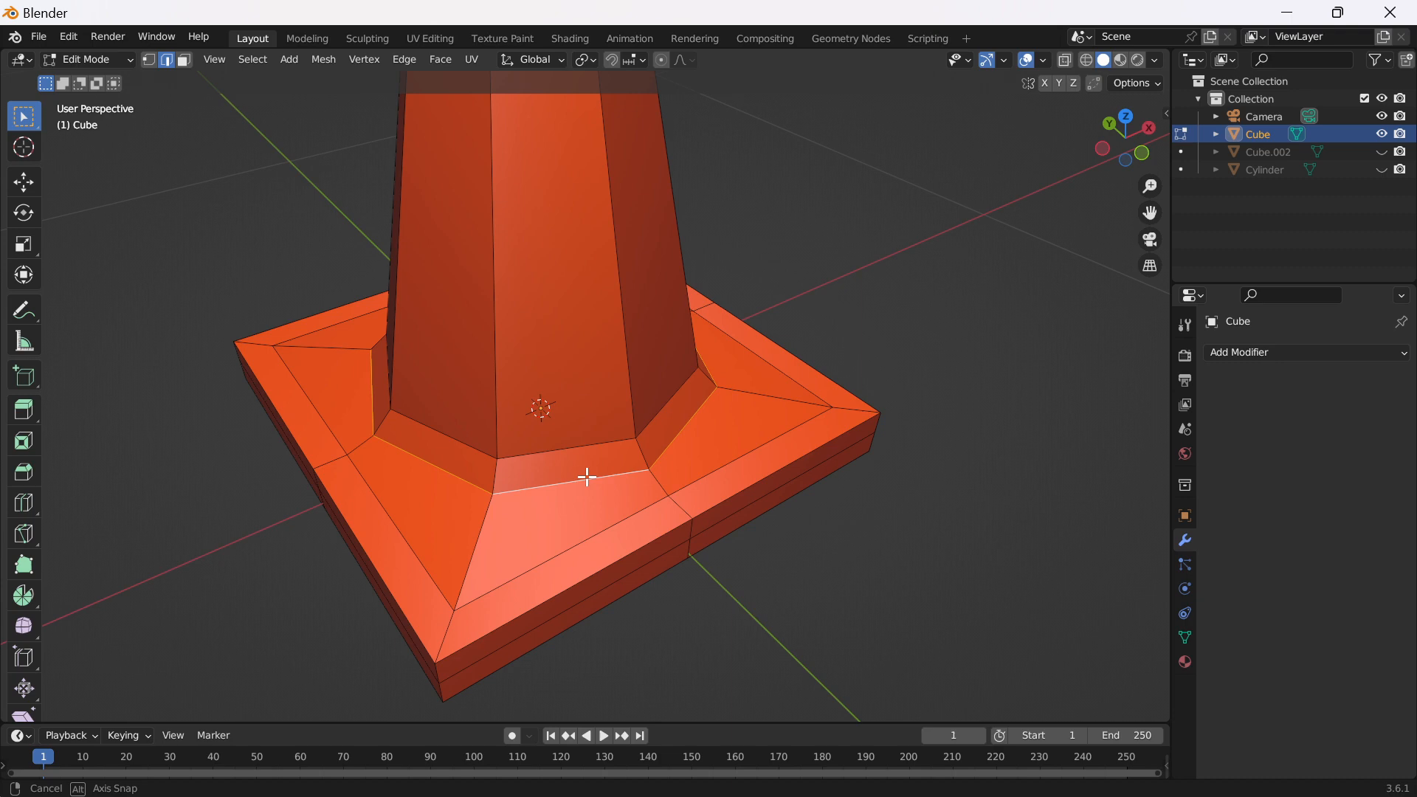
Select and adjust the ring of edges and faces where the cone meets the base.
key("g")
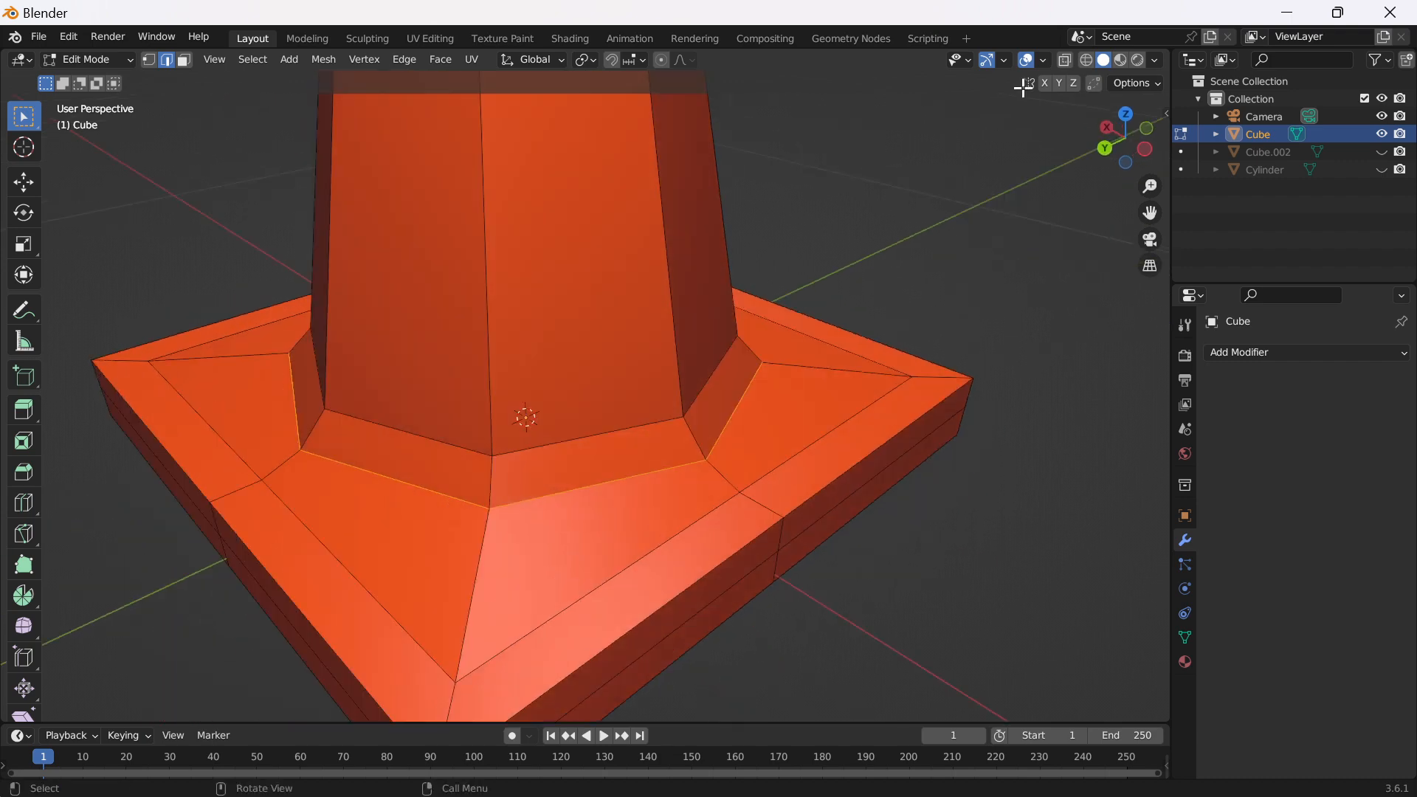
left_click(1082, 59)
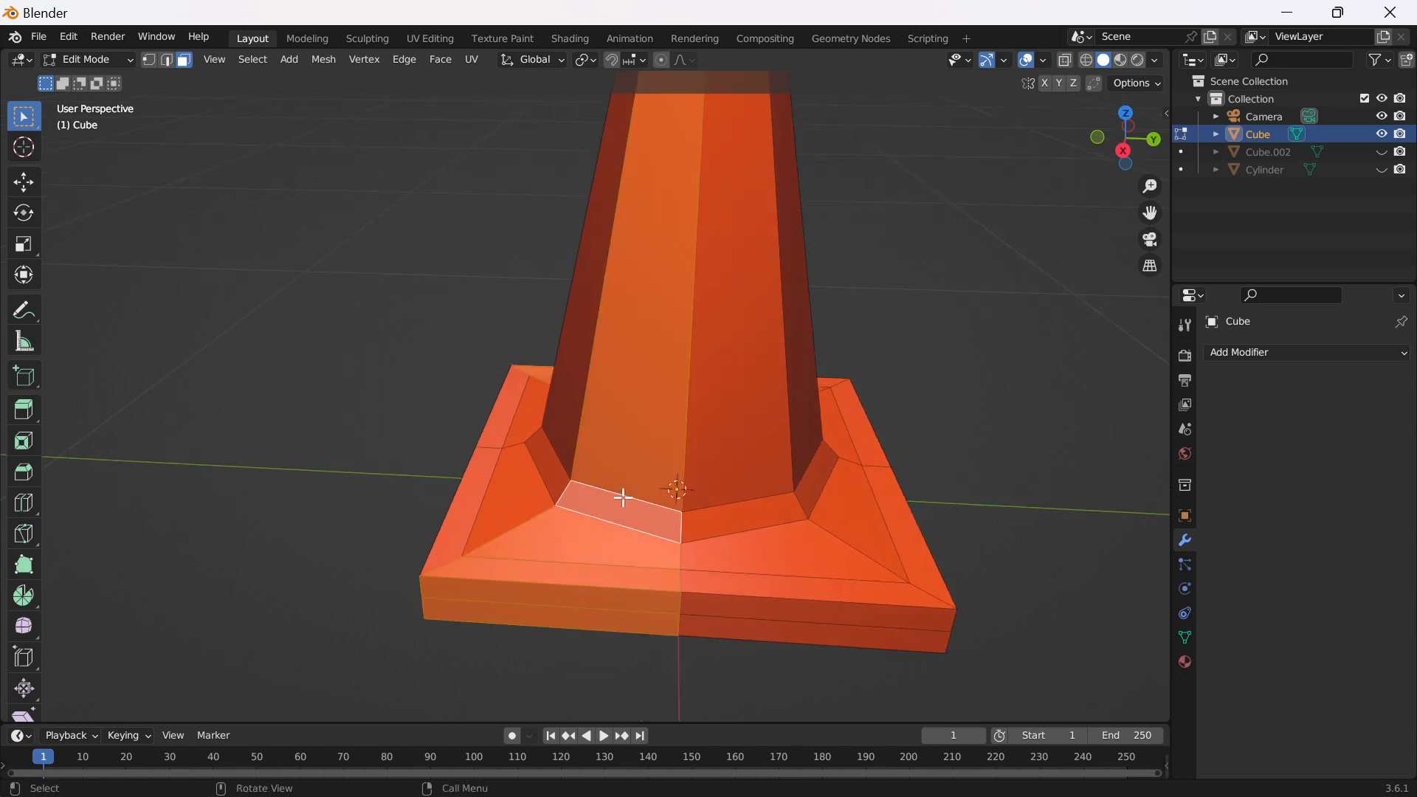
left_click(747, 520)
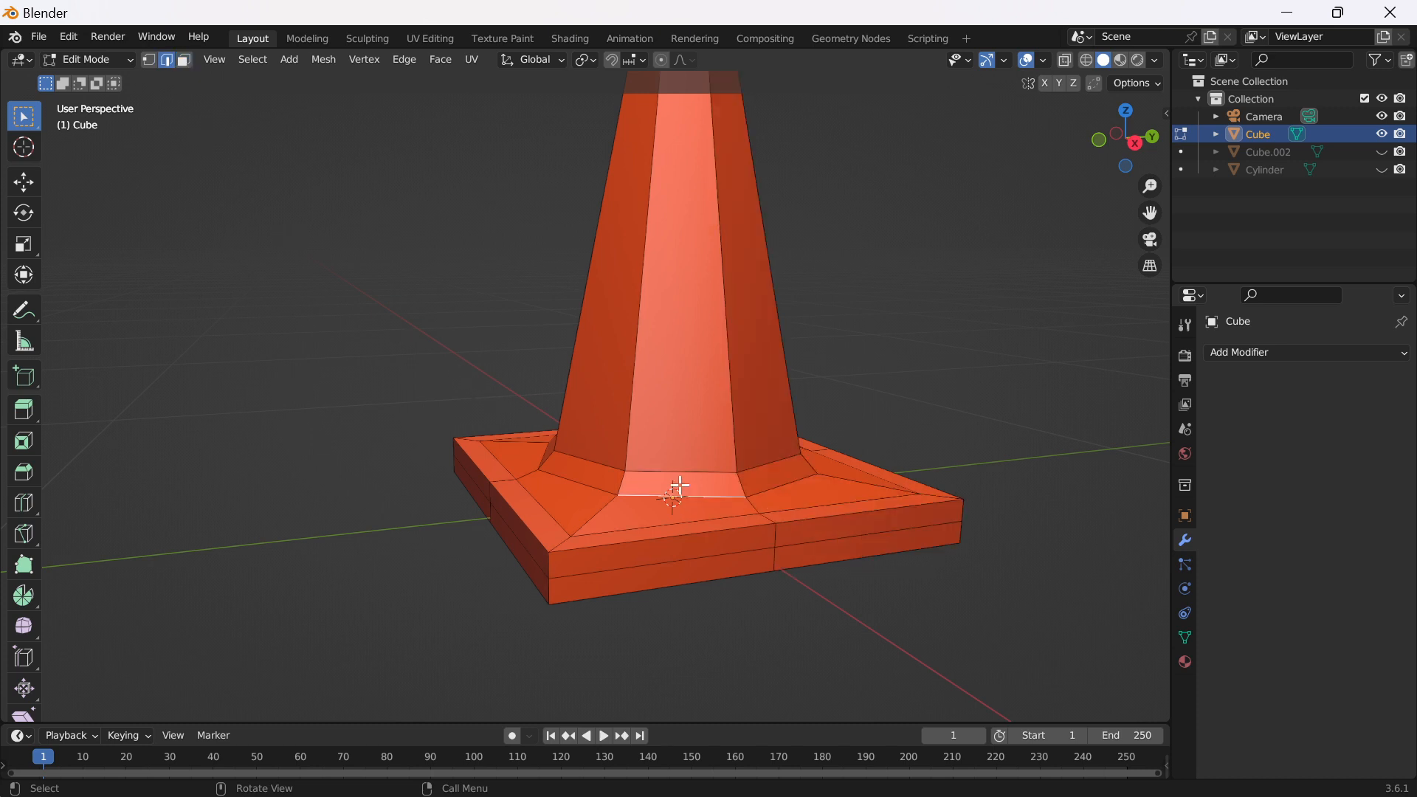
key("g")
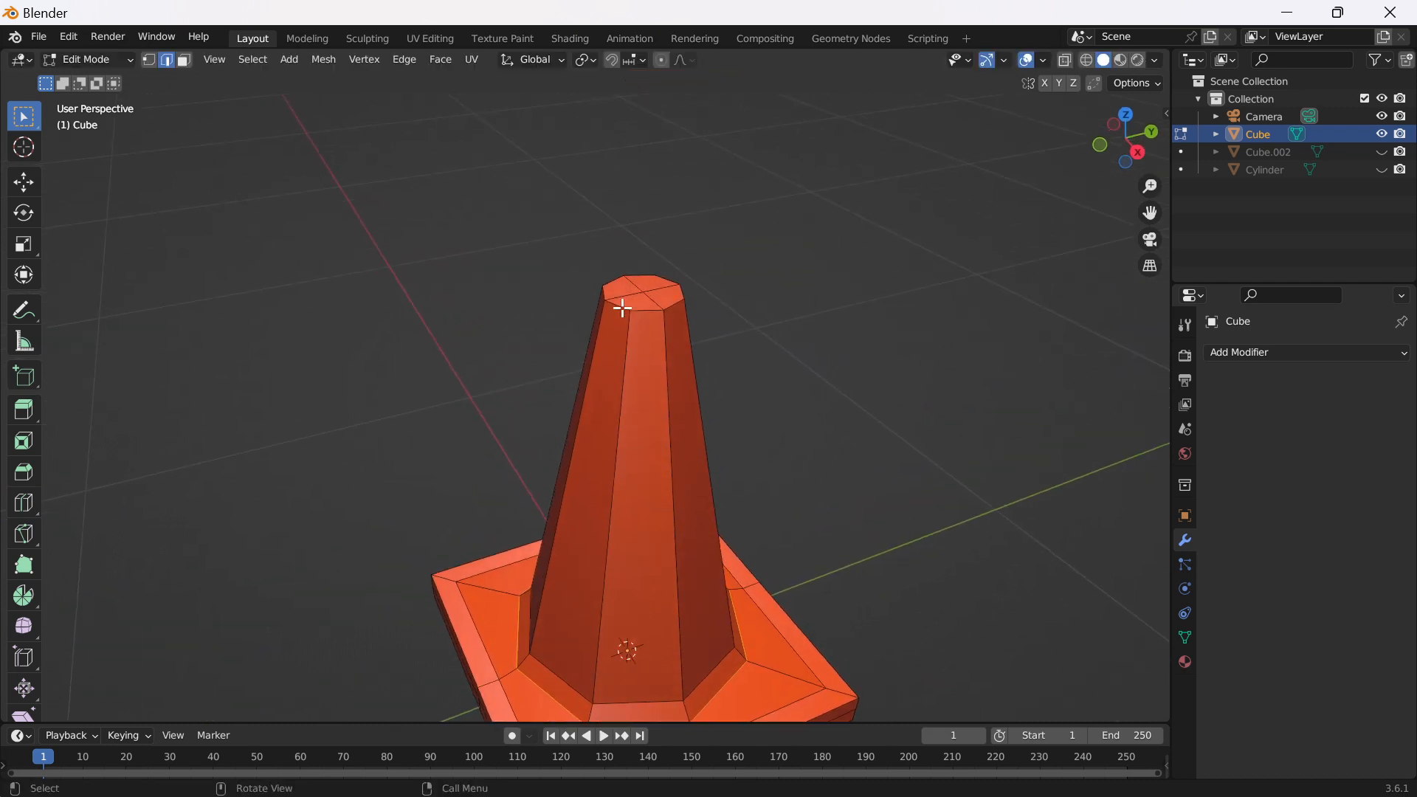
Try a Subdivision Surface, remove it, then delete the cone's top cap faces to open it.
key("Tab")
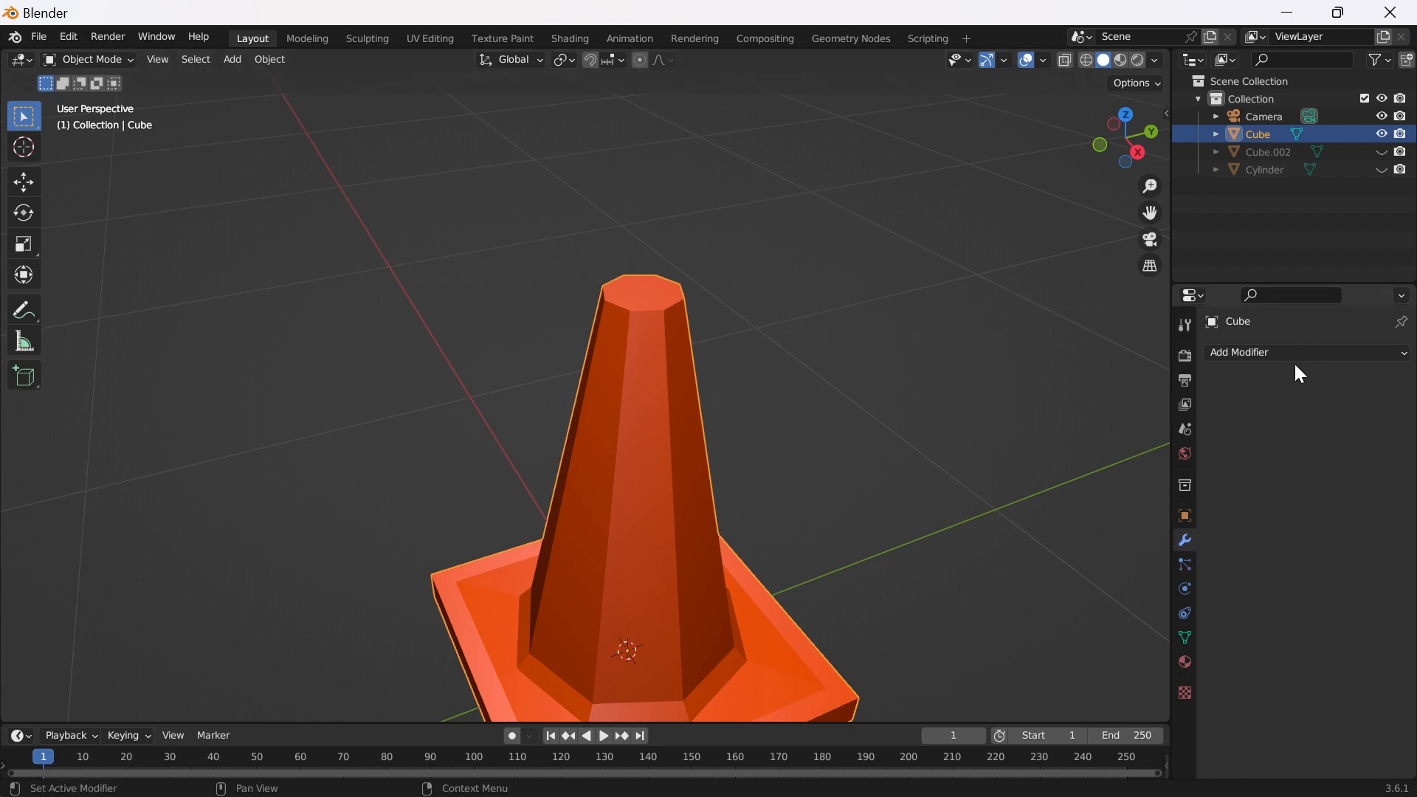
left_click(1302, 351)
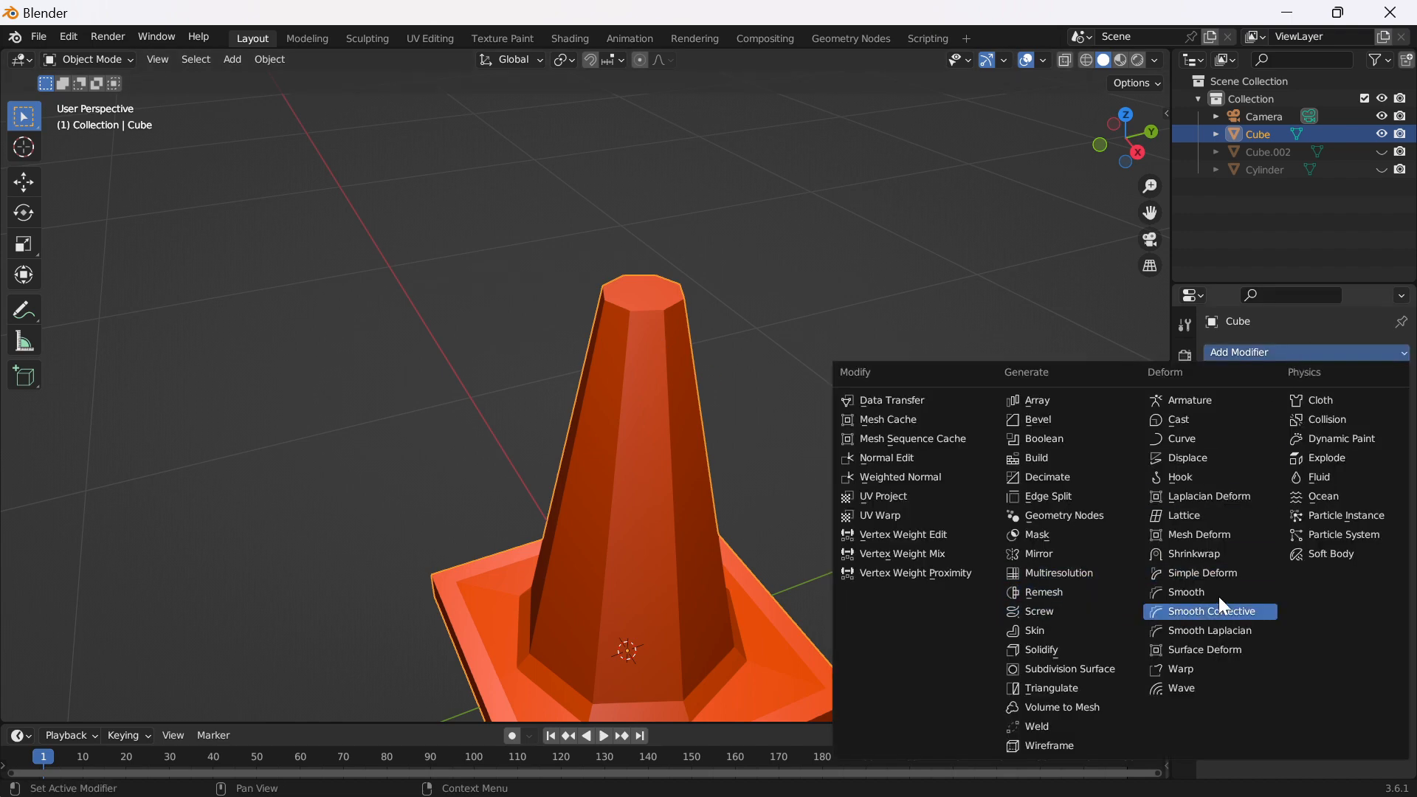
left_click(1072, 668)
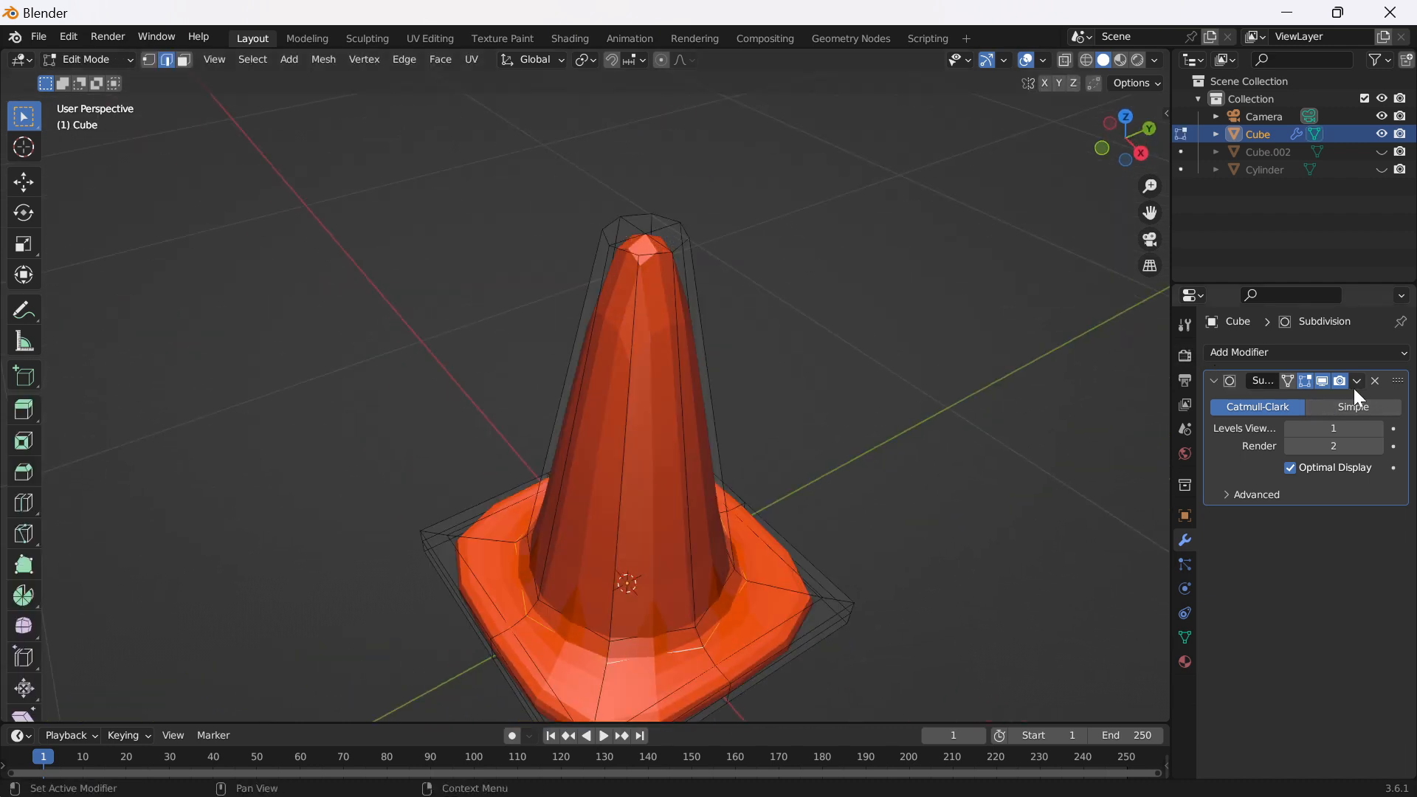
left_click(1375, 381)
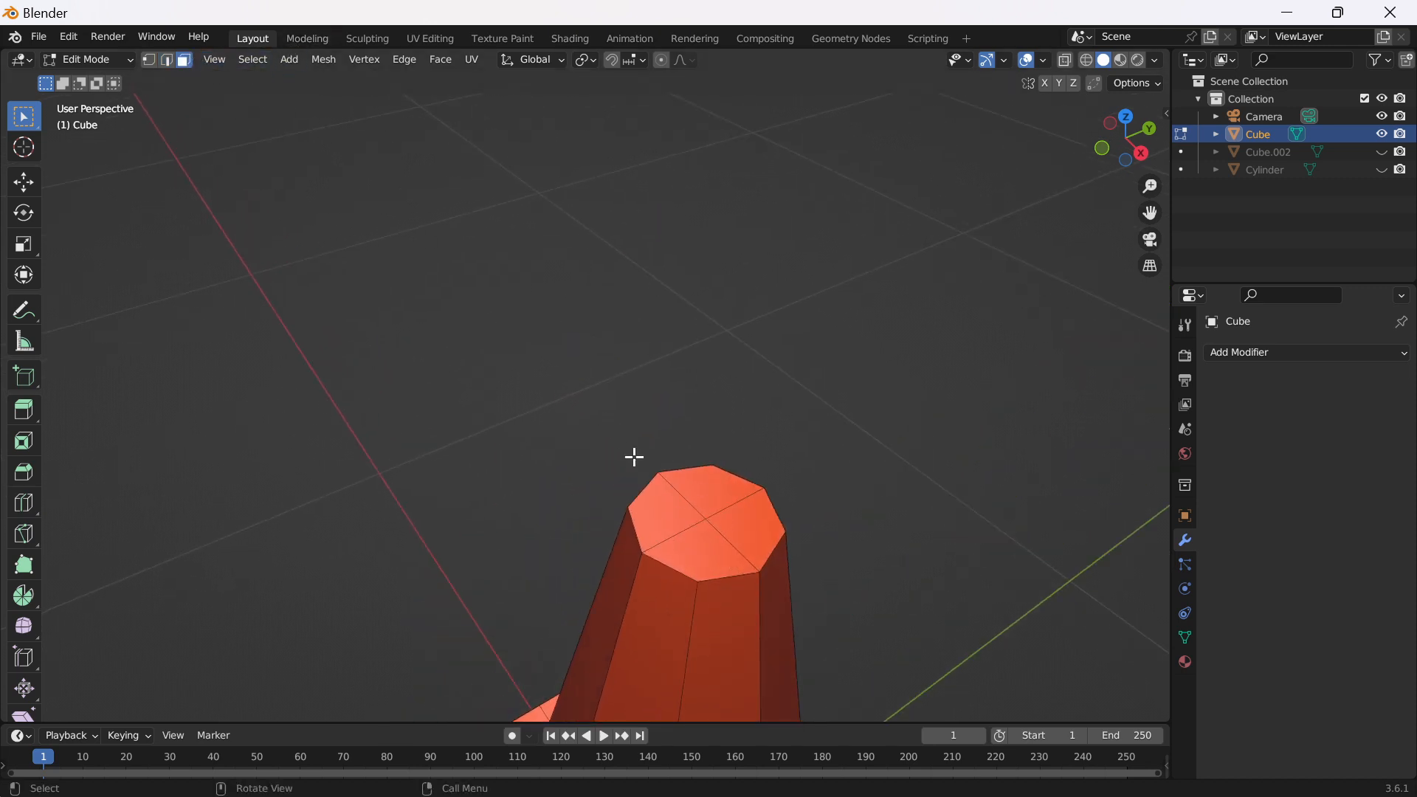
left_click(720, 545)
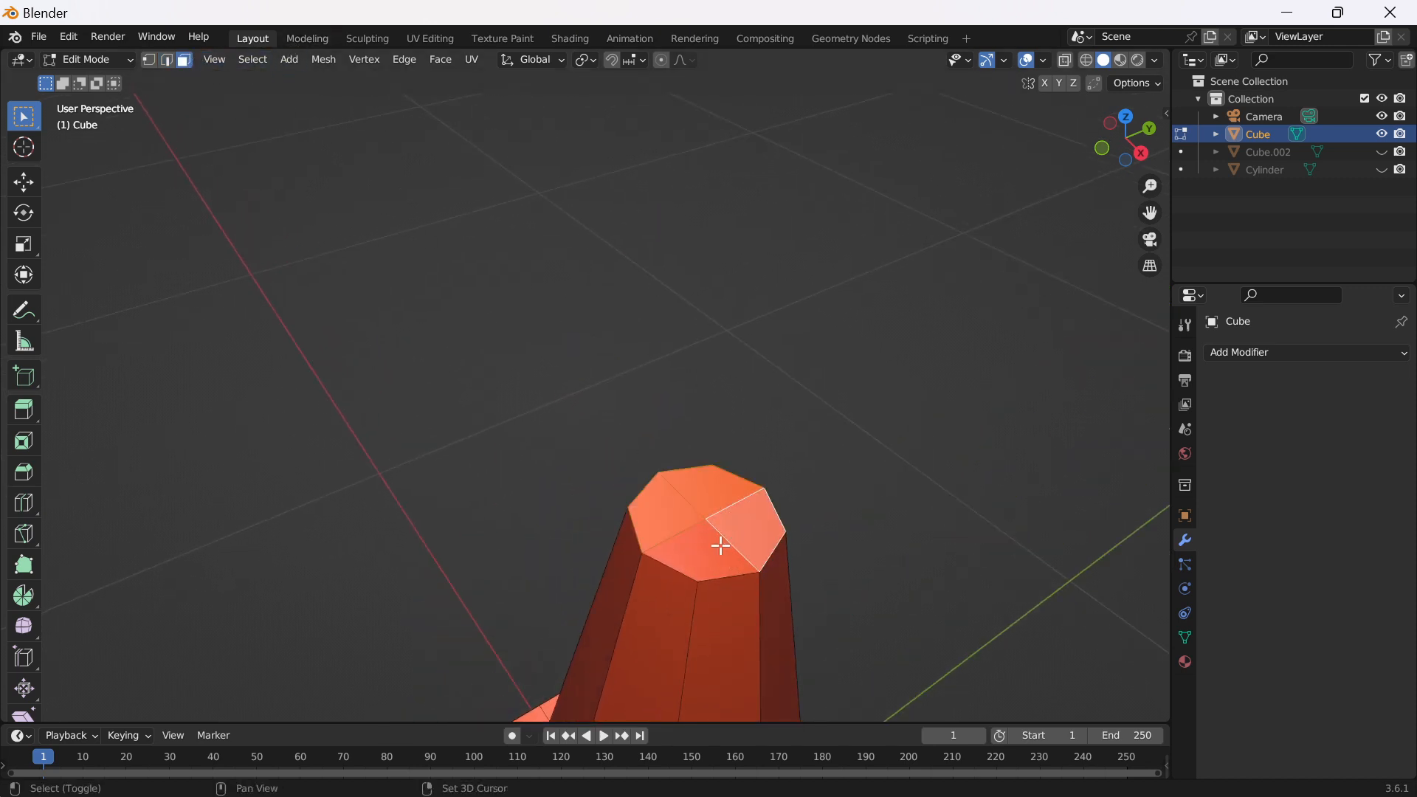
key("x")
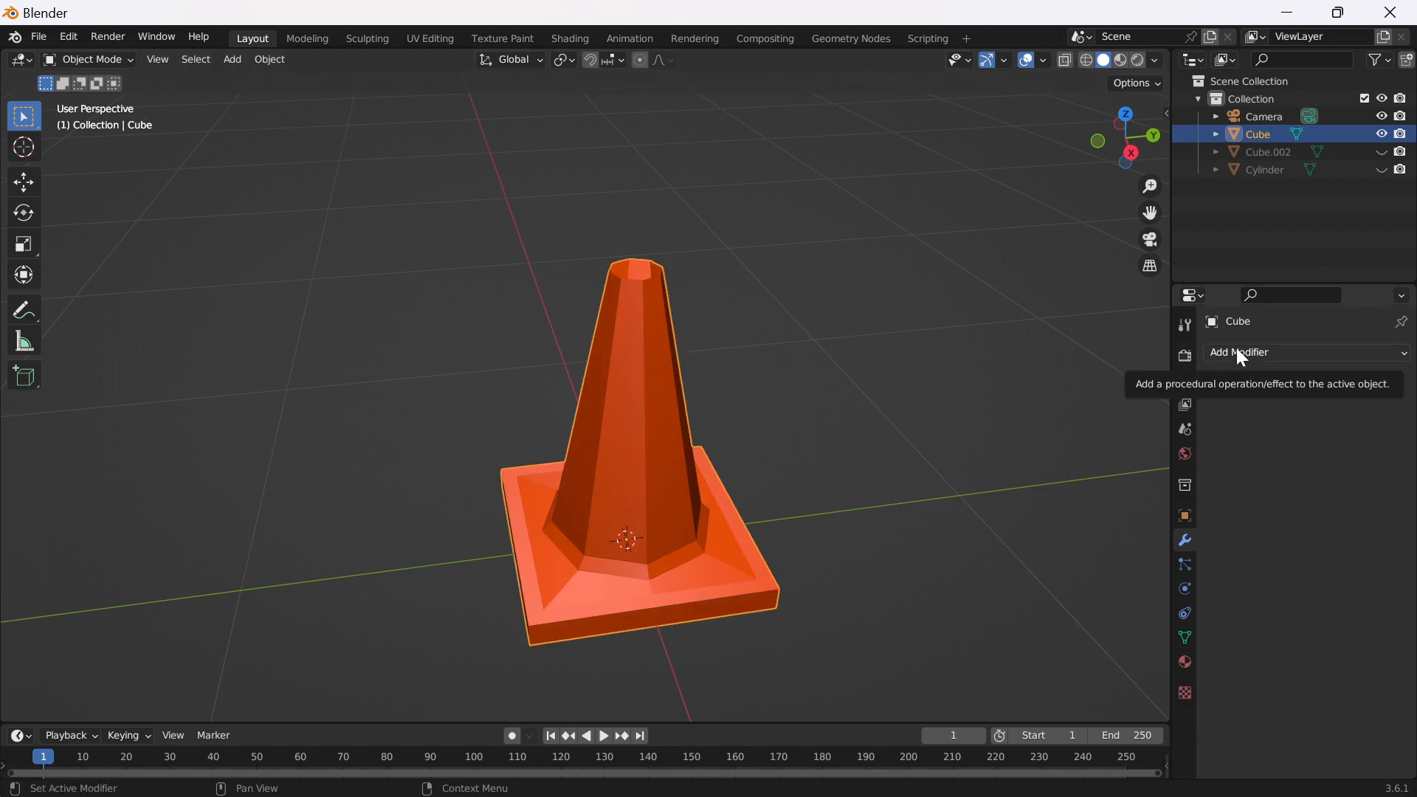
Add a level-1 Subdivision Surface and a 0.04 m Solidify modifier with offset -1.
left_click(1265, 353)
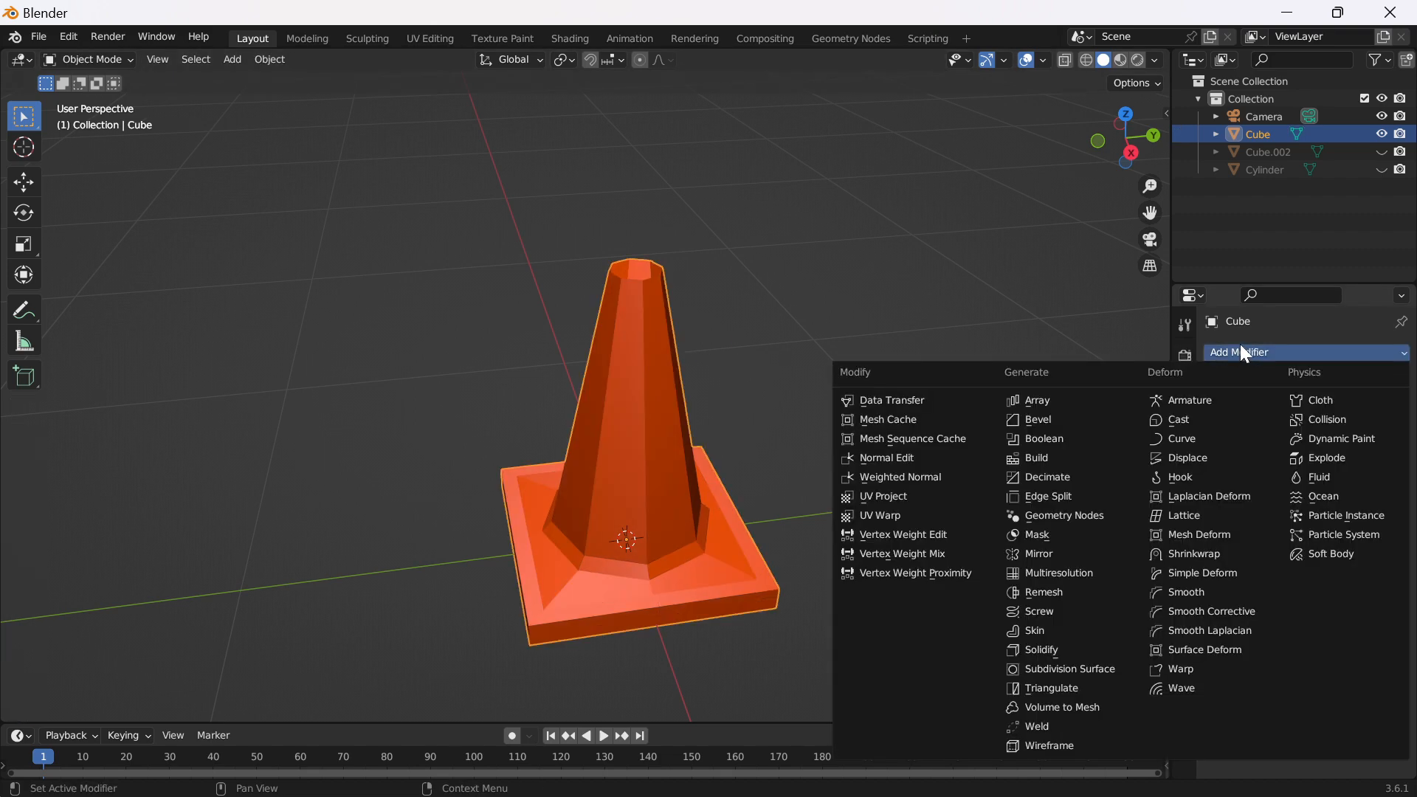
left_click(1070, 668)
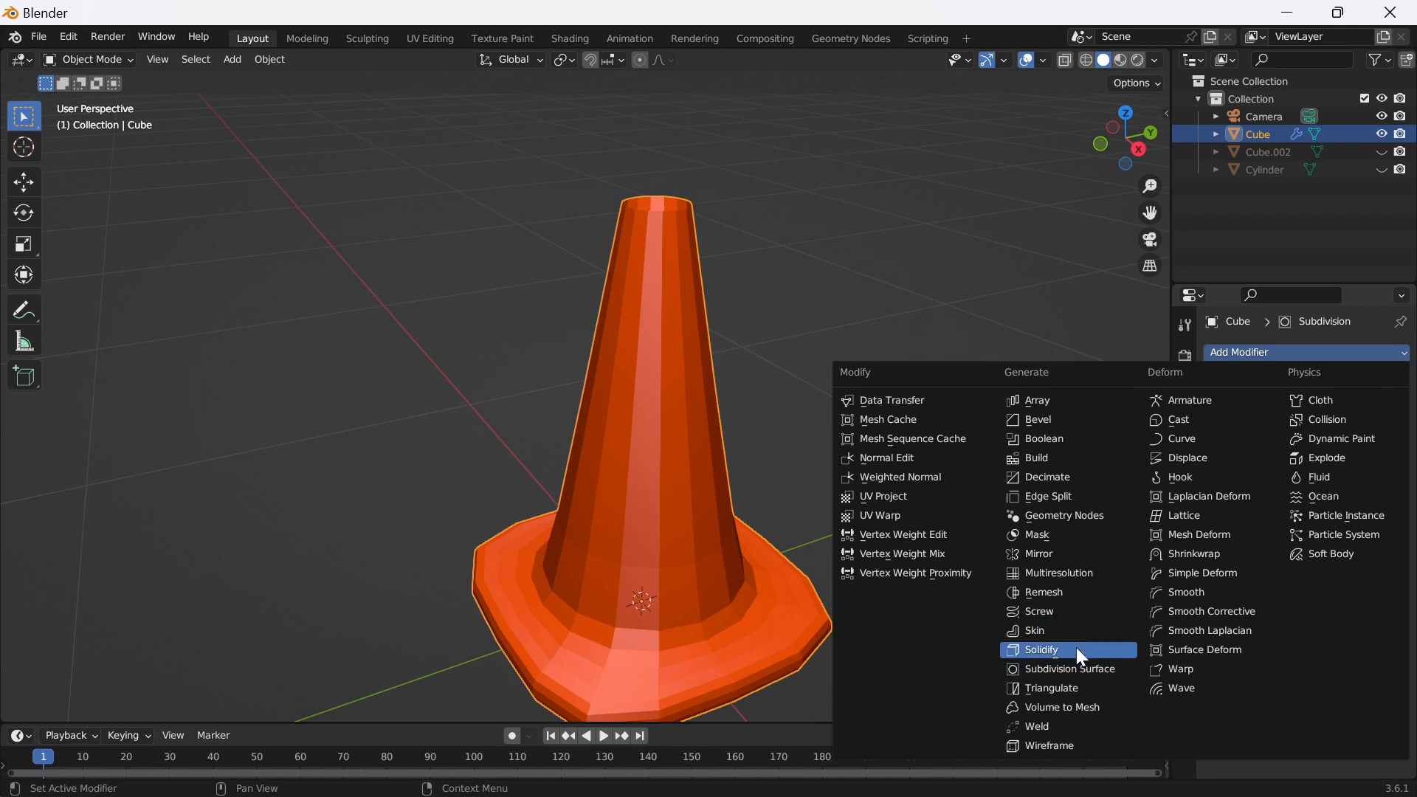
mouse_move(1060, 656)
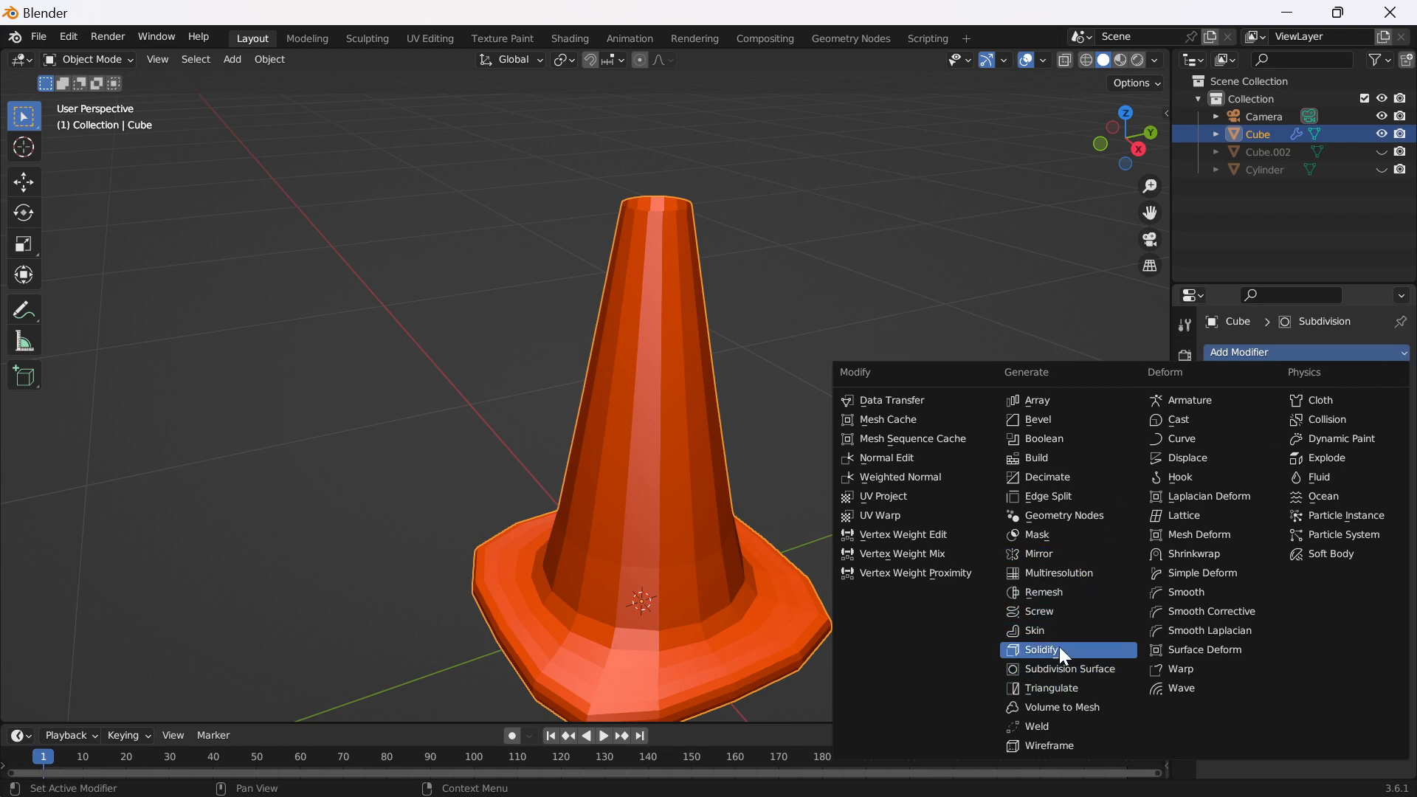
left_click(1041, 650)
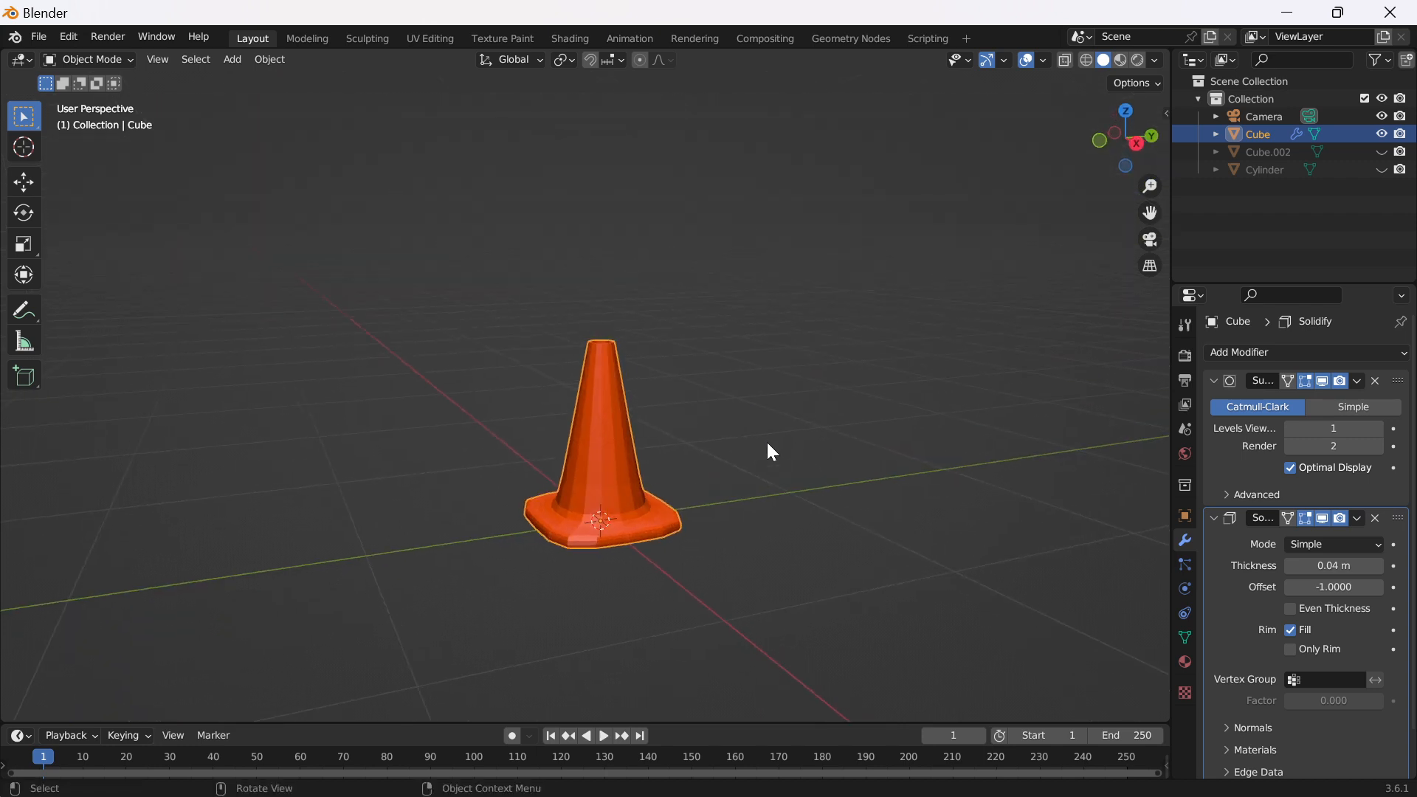
Apply Shade Smooth to the cone and briefly check its mesh in Edit Mode.
left_click(269, 59)
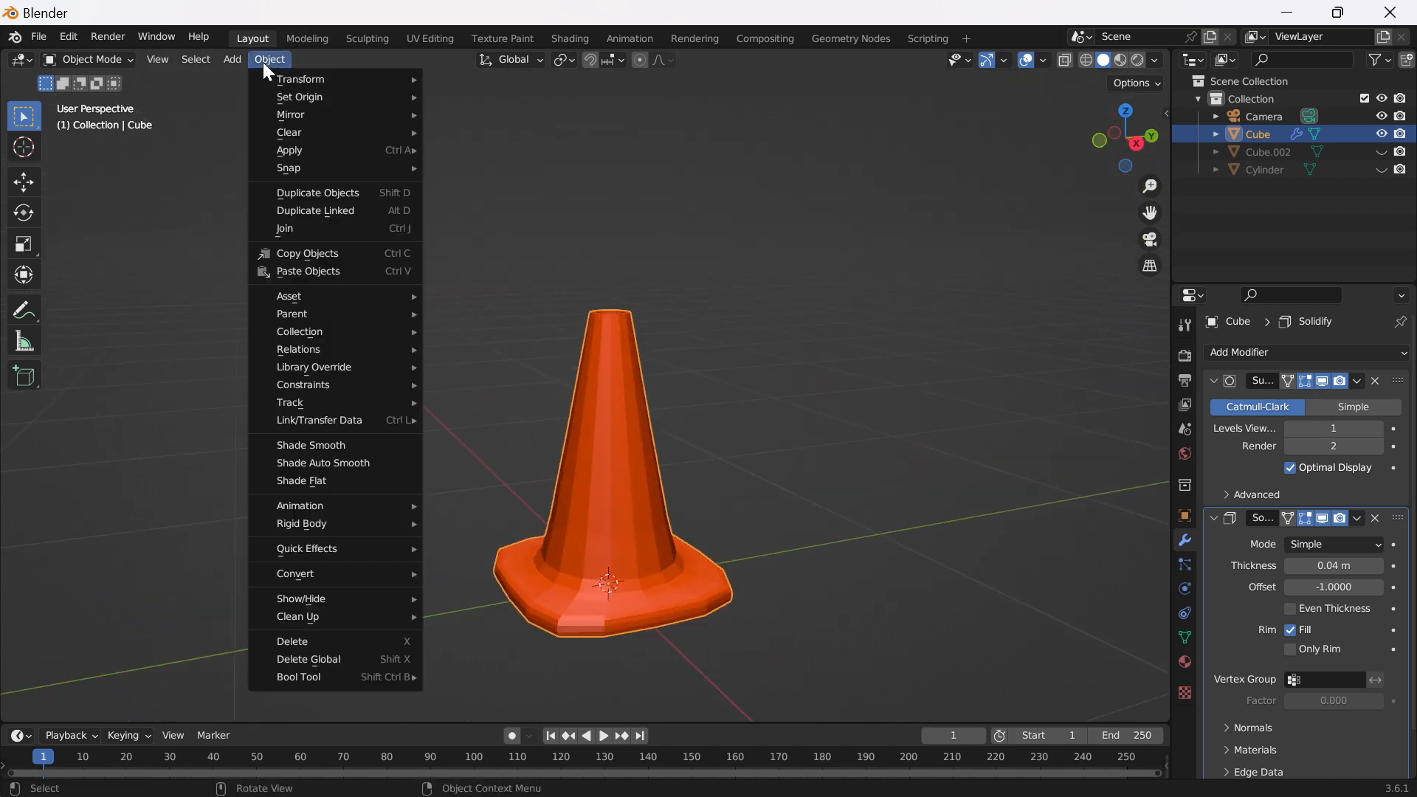
left_click(312, 444)
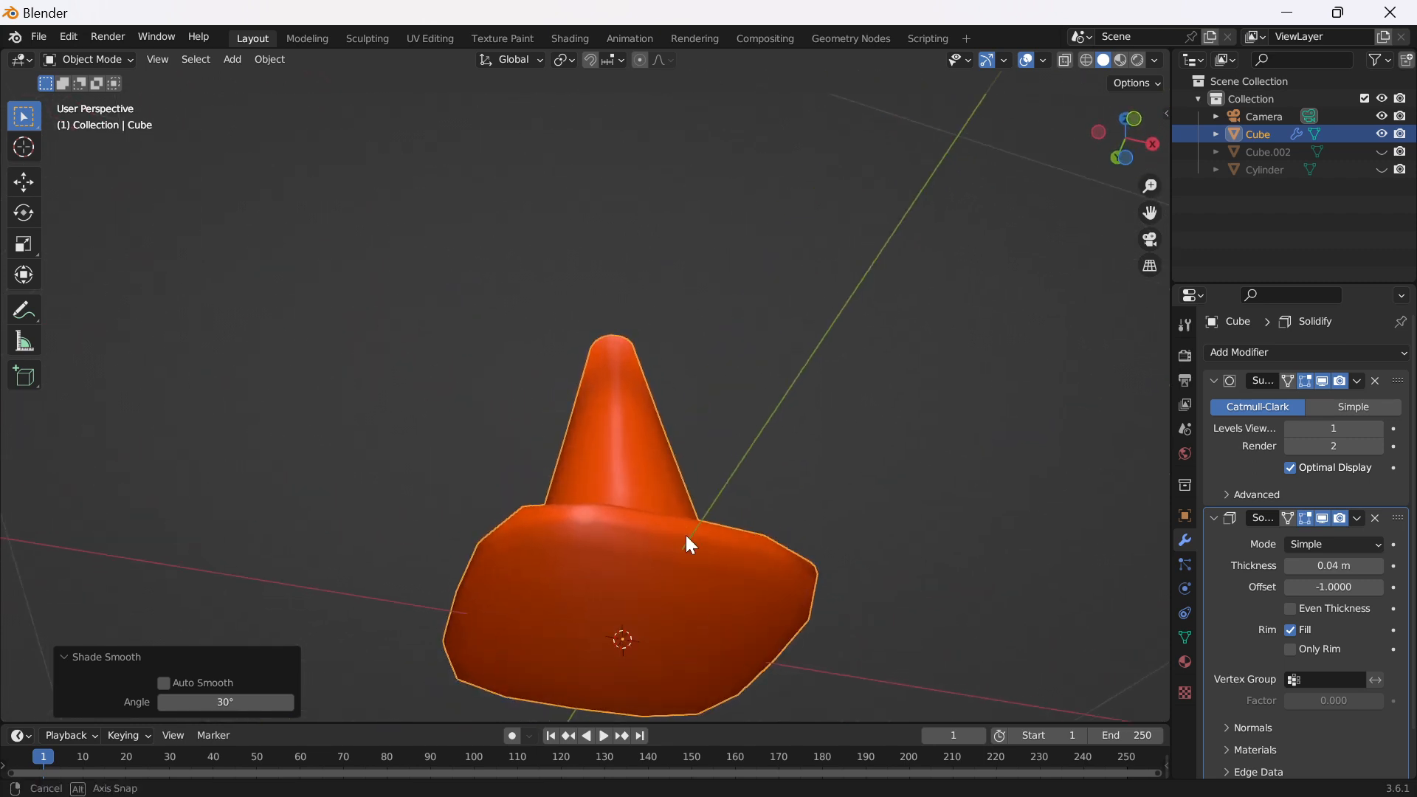
key("Tab")
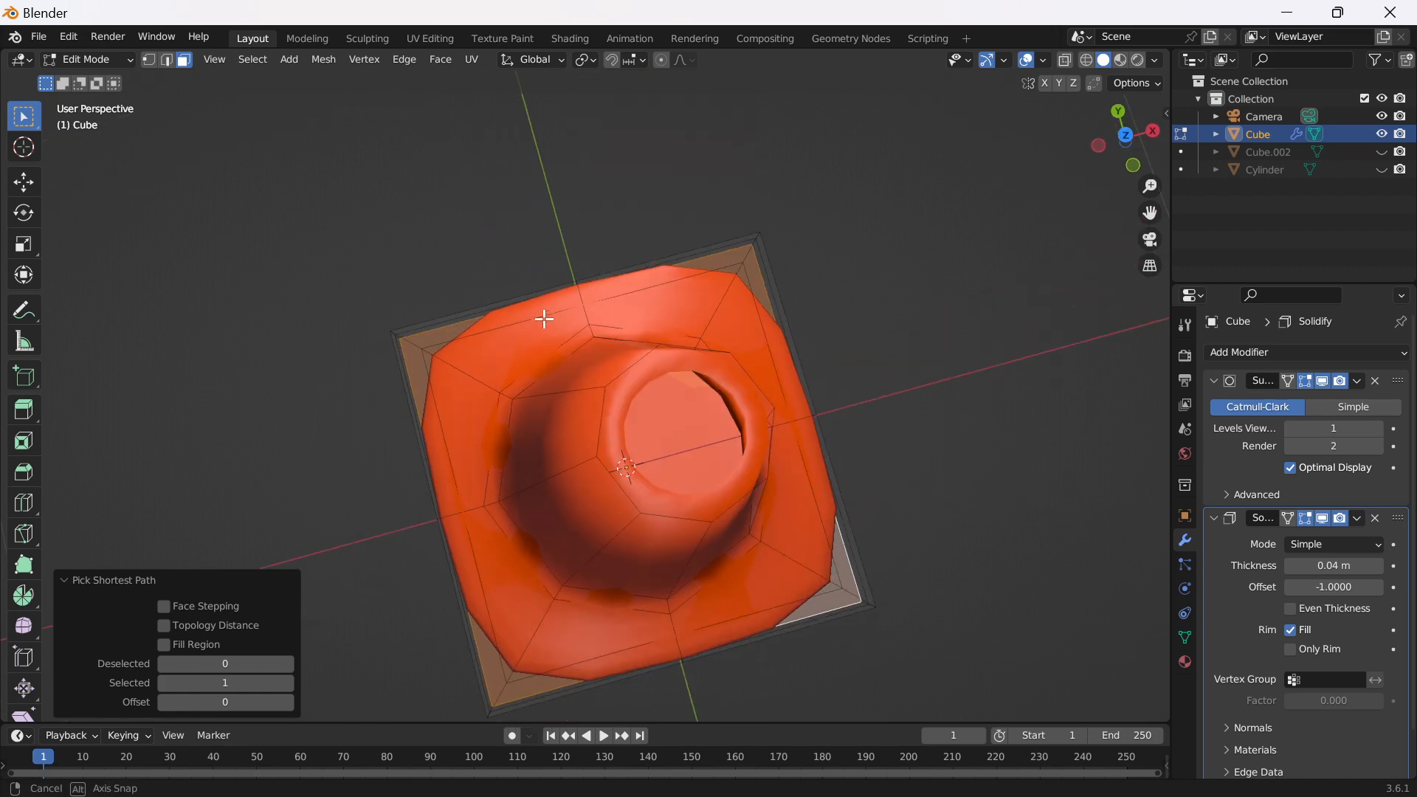
key("Tab")
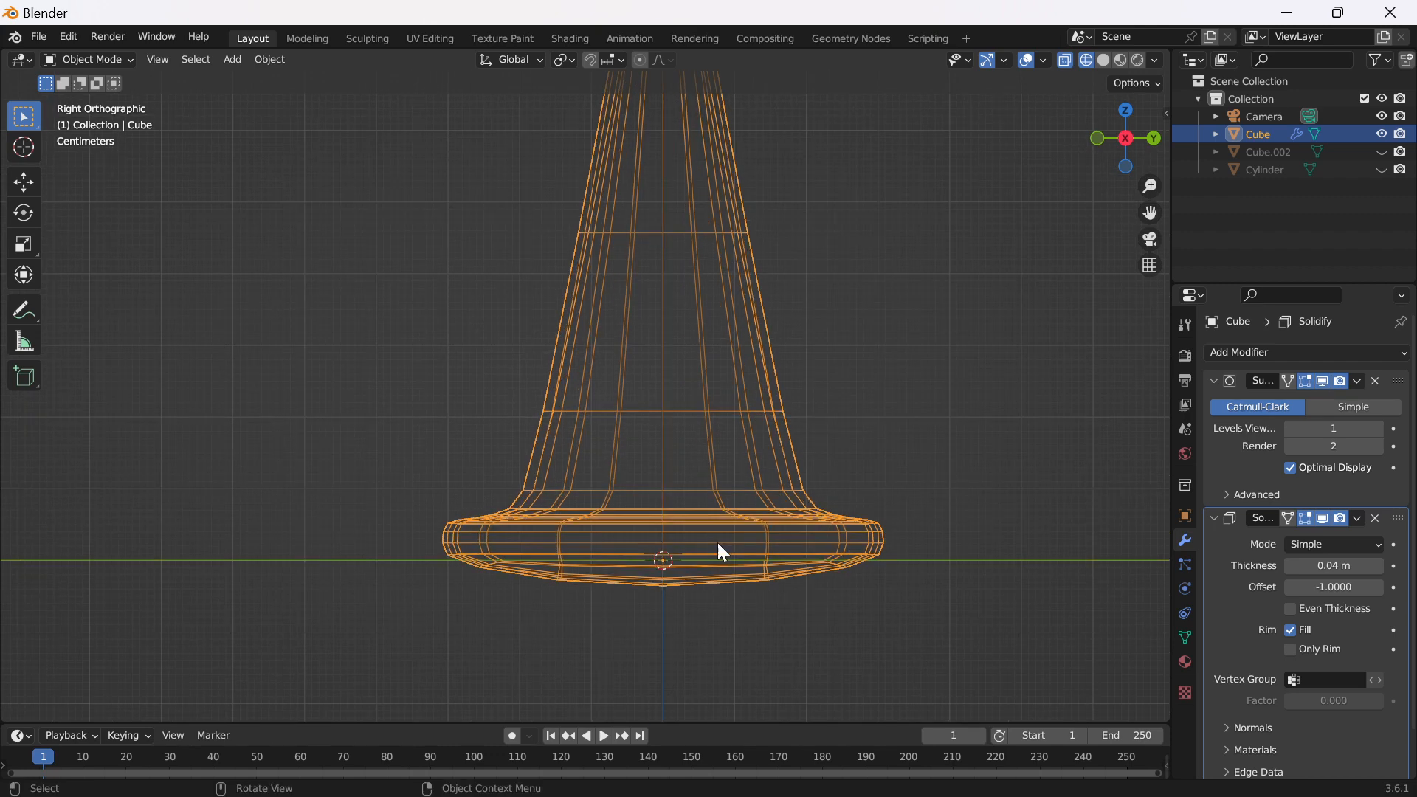
Hide the subdivision preview, scale the bottom vertices flat in Z, and return to solid shading.
left_click(1324, 381)
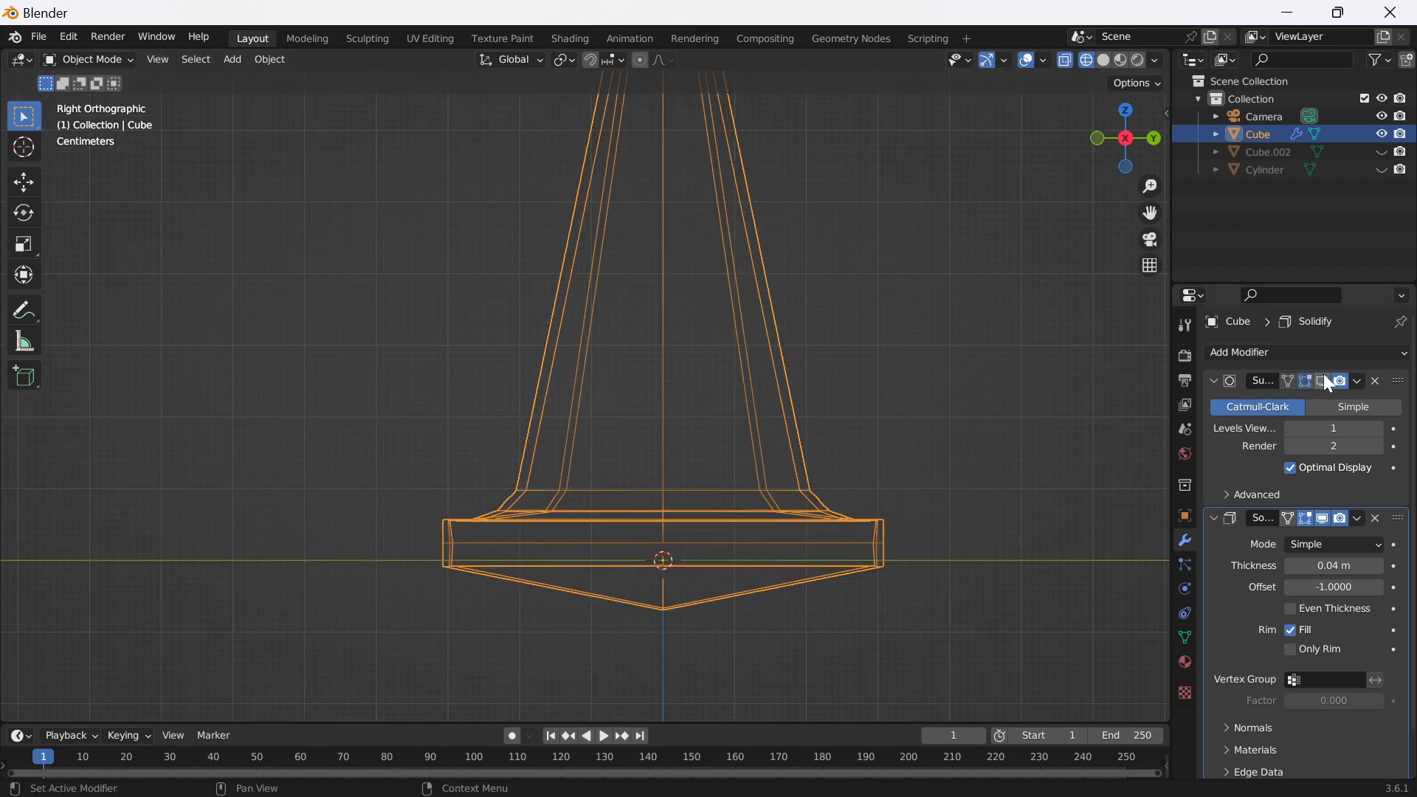
mouse_move(493, 352)
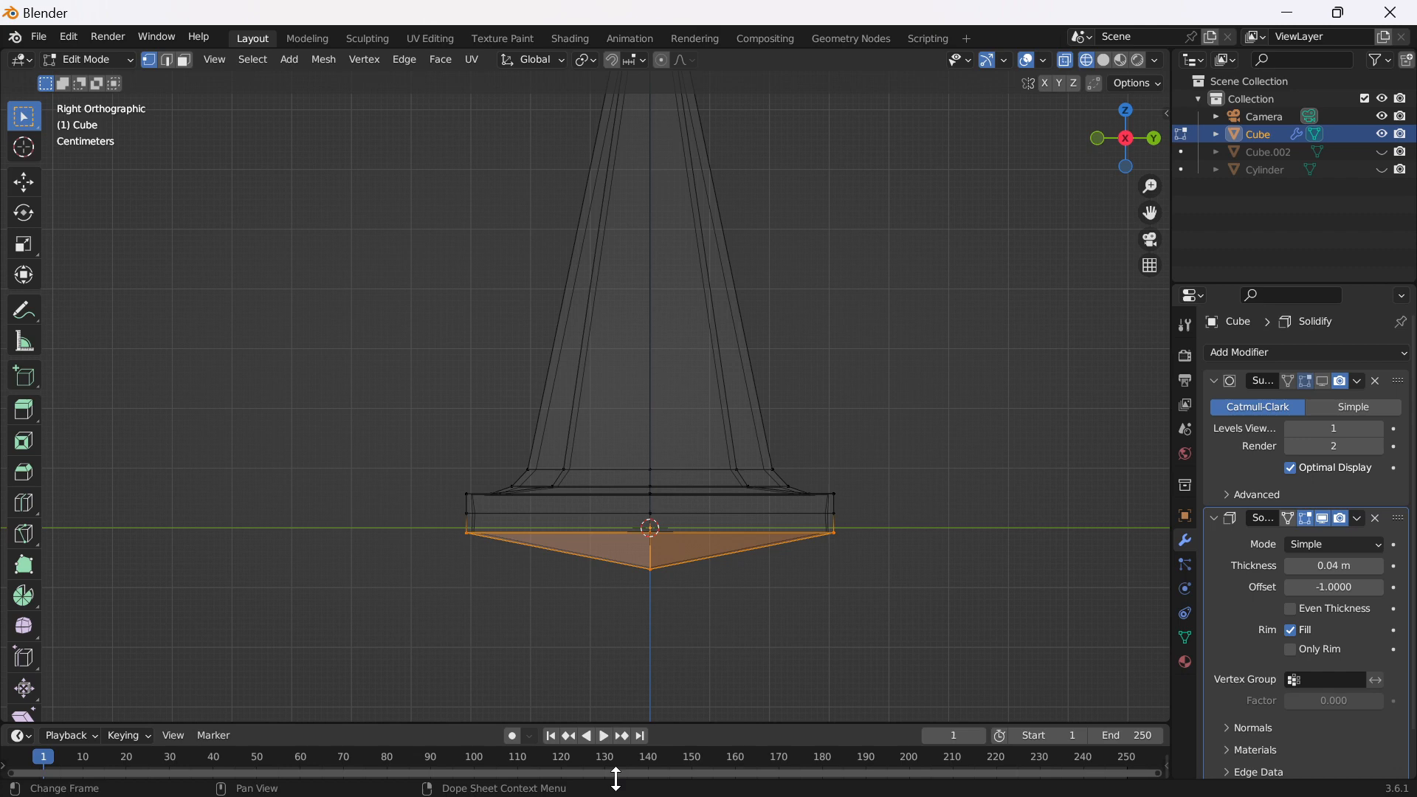
mouse_move(904, 524)
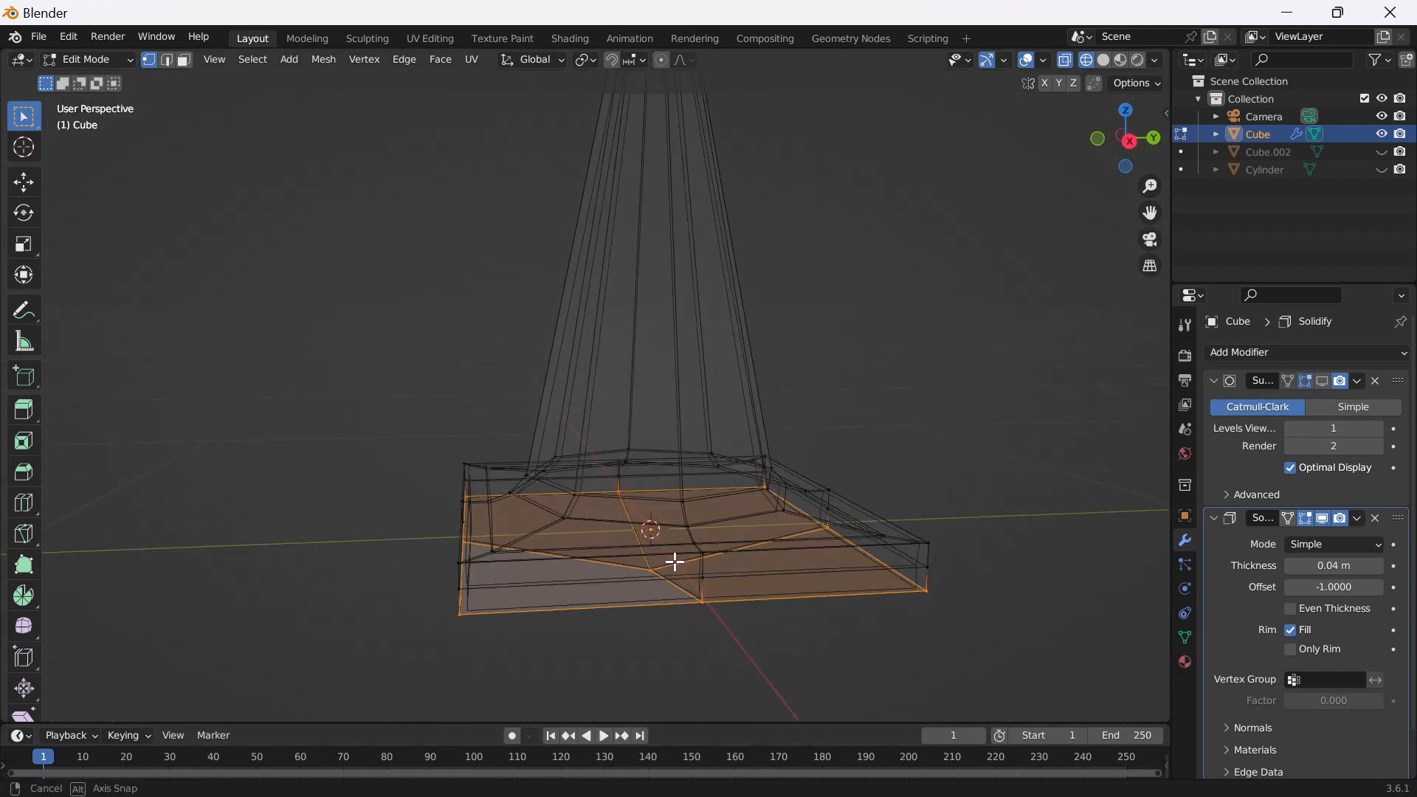
key("s")
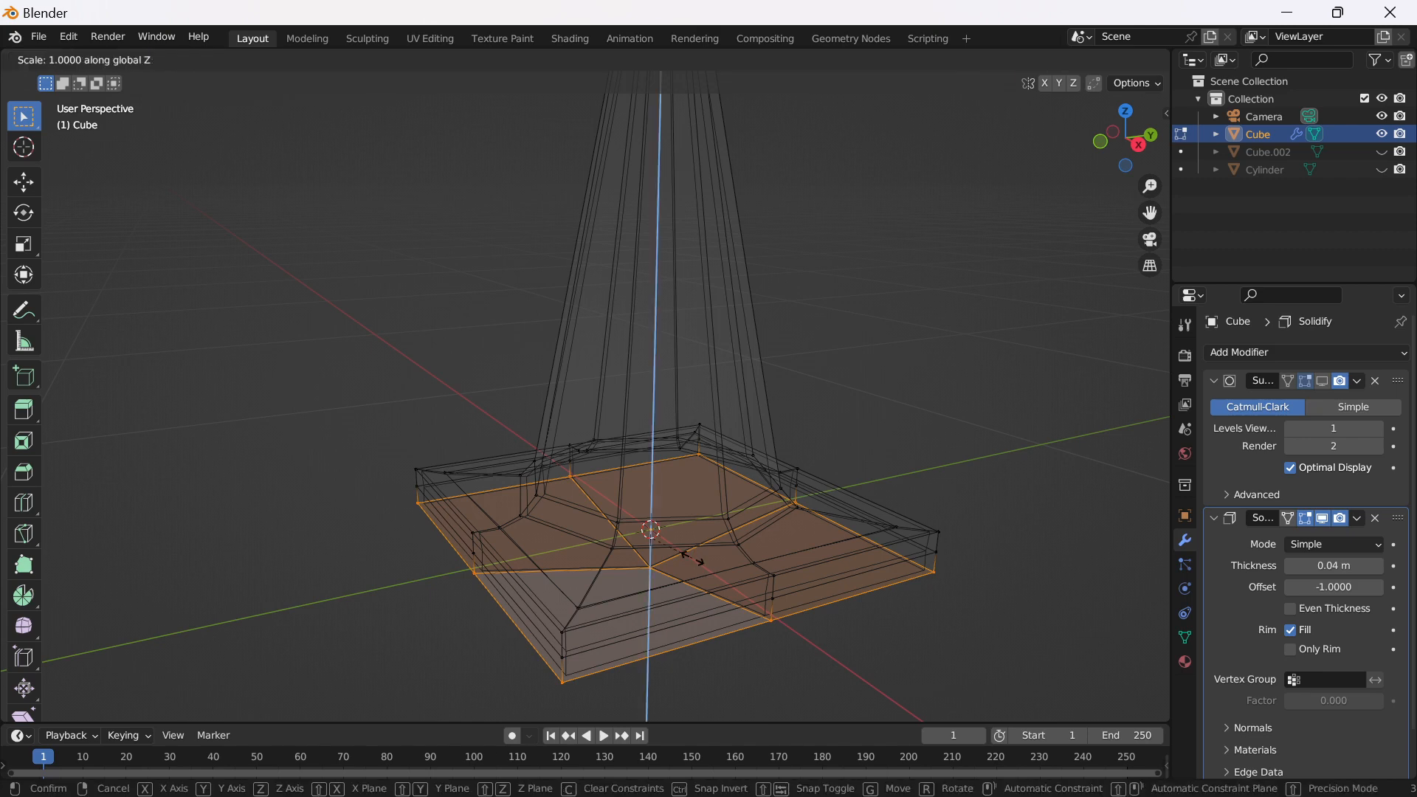
type("1")
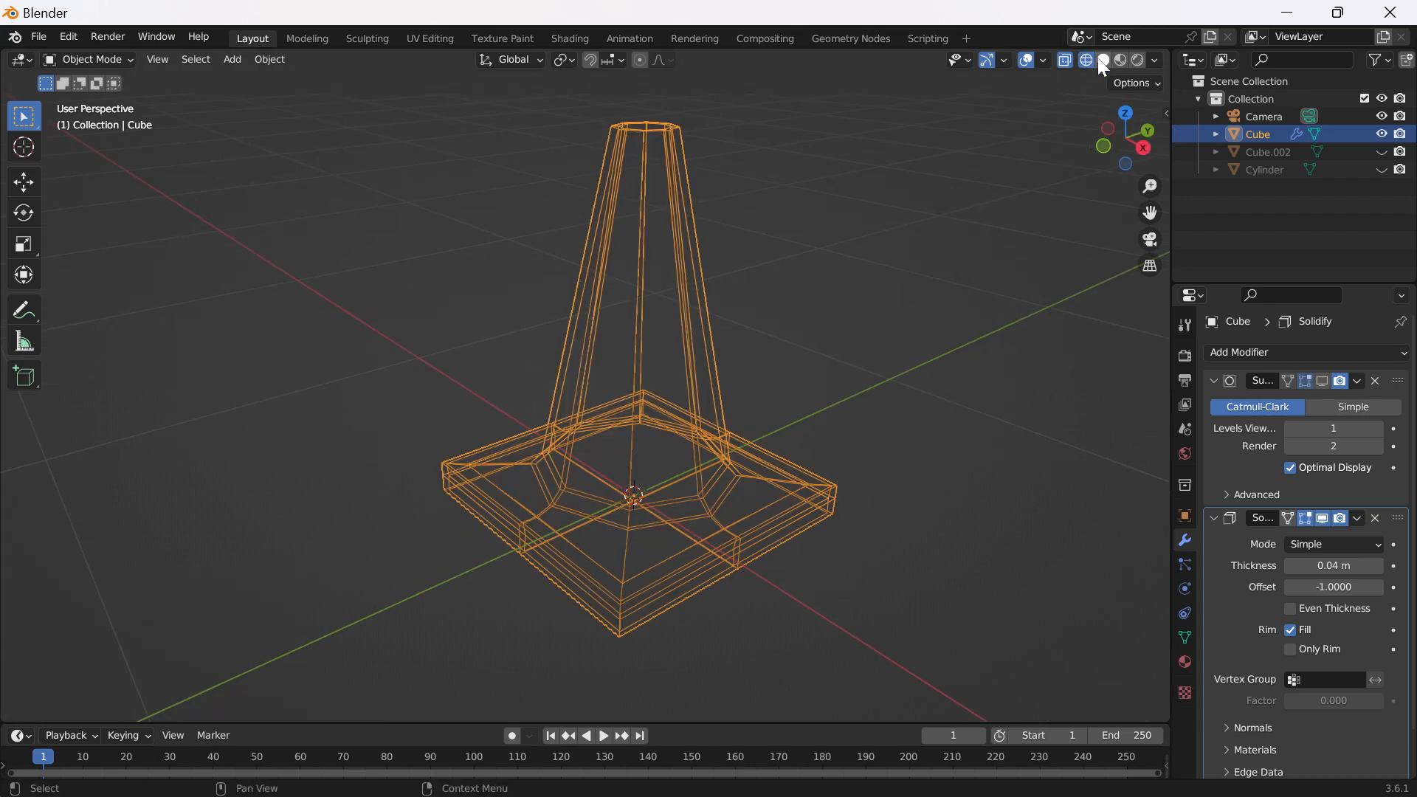
left_click(1101, 60)
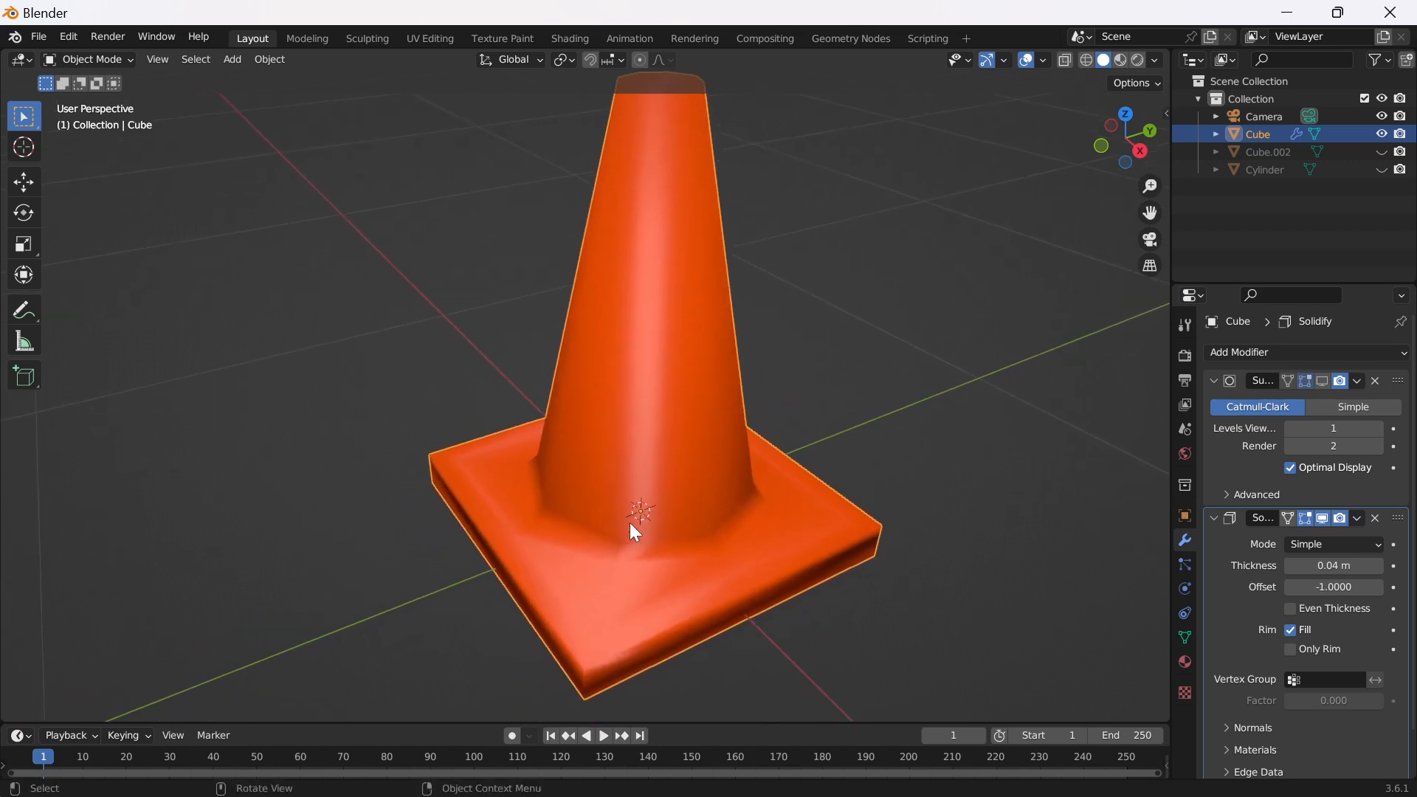
mouse_move(668, 490)
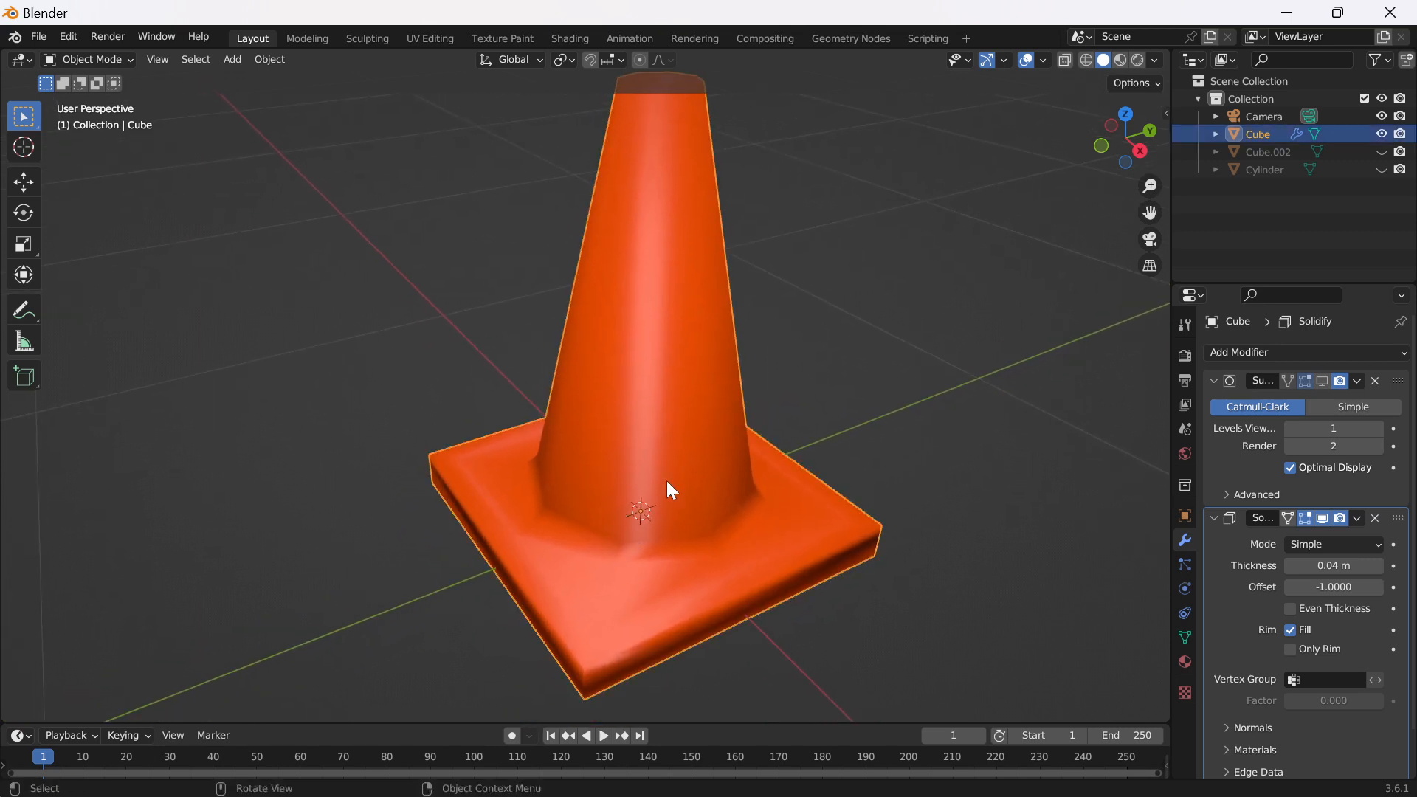